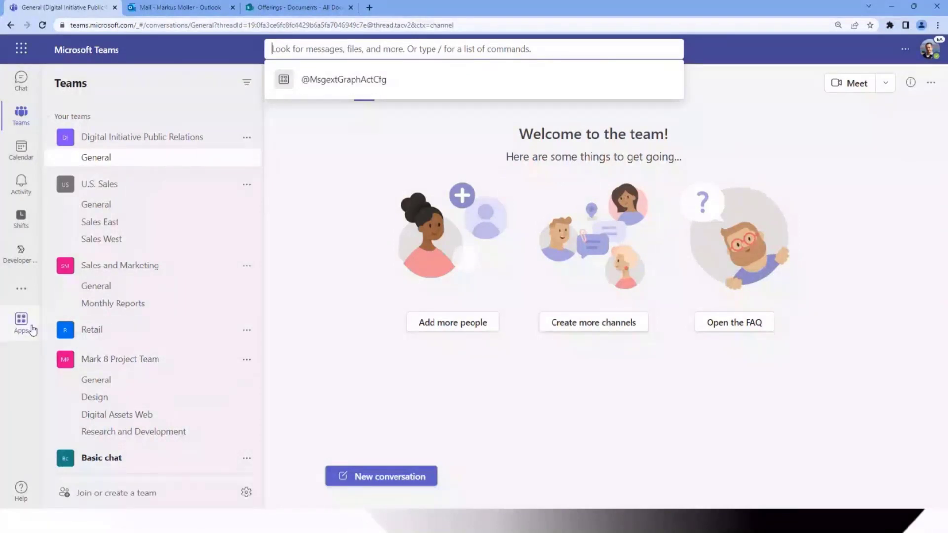
# Step: Open the Teams Apps page listing Offer Creation (yoteams) and Offer Creation (SPFx)
pyautogui.click(20, 322)
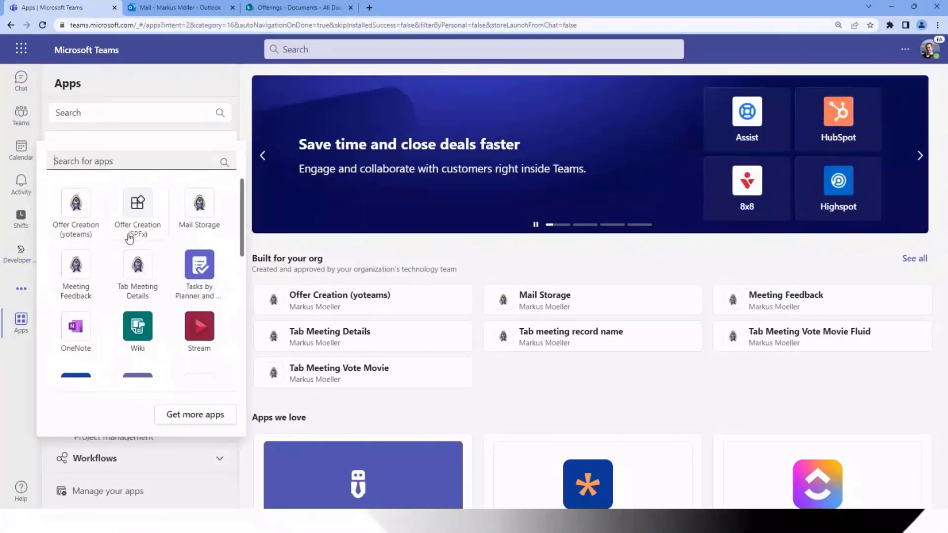
pyautogui.moveTo(106, 225)
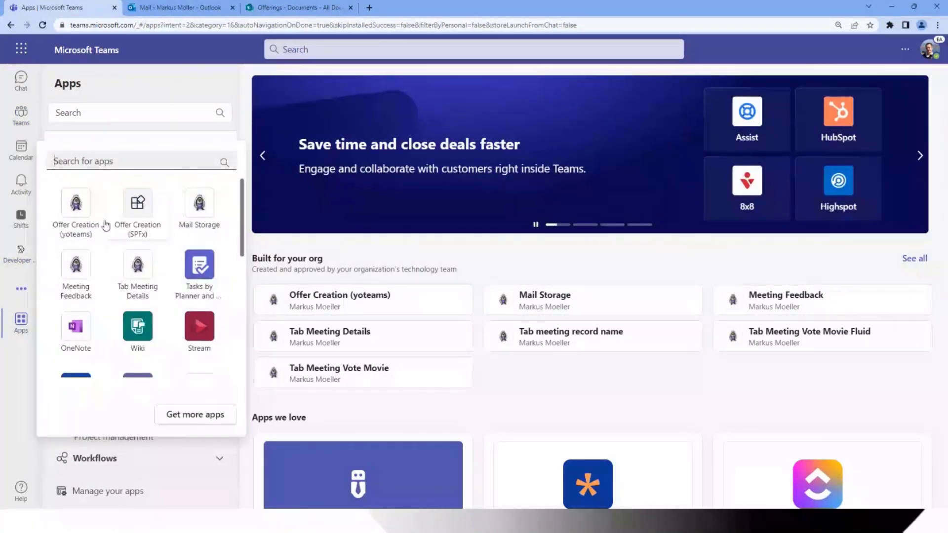
# Step: Open Offer Creation (yoteams) and enter the offer title 'PnP Demo 4'
pyautogui.click(75, 209)
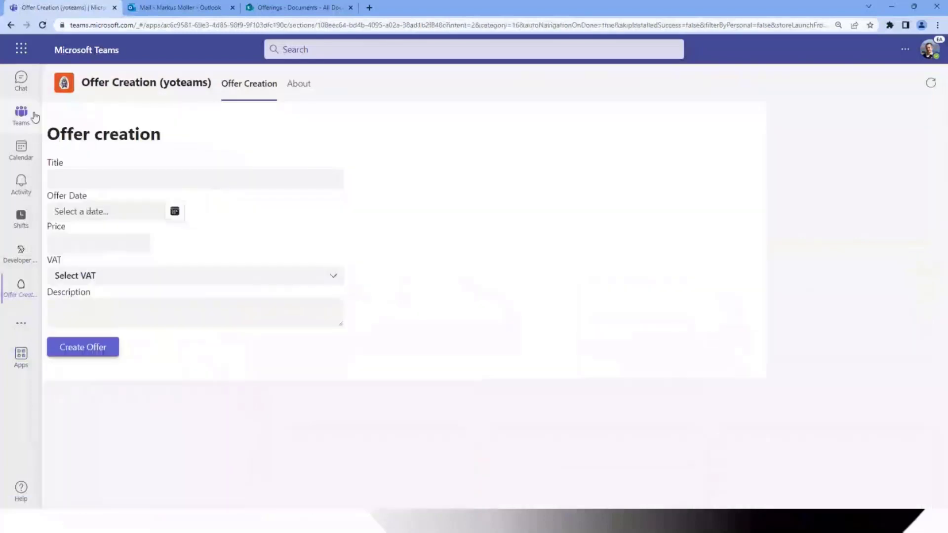
pyautogui.click(194, 178)
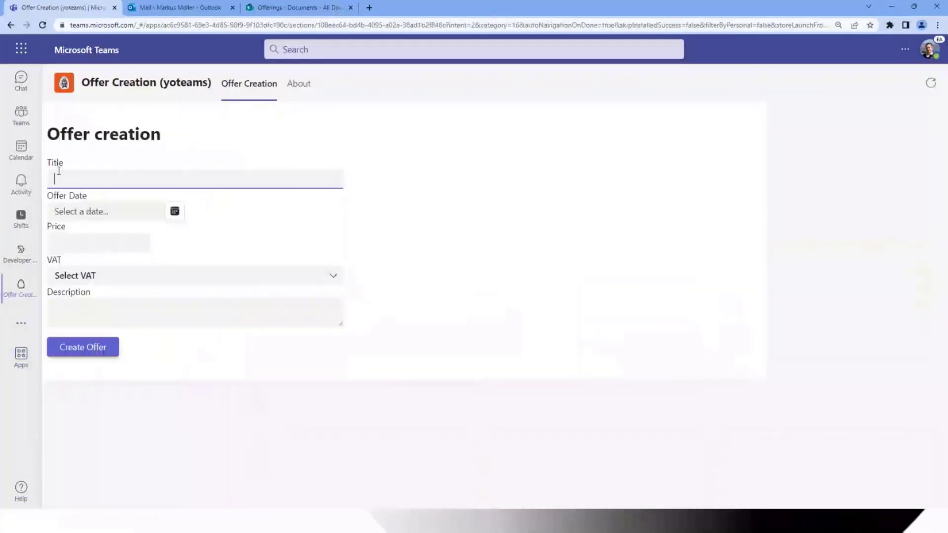
pyautogui.write('PnP Dem')
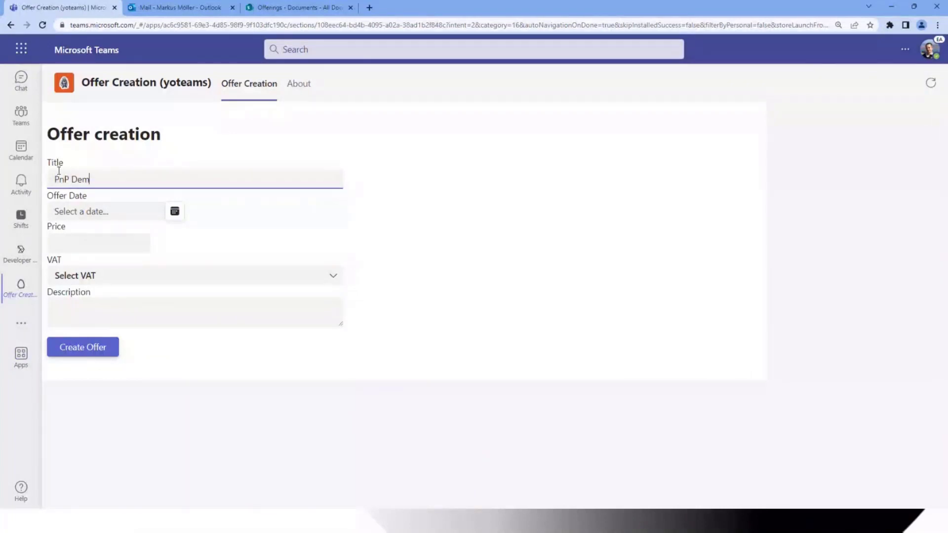
pyautogui.write('o')
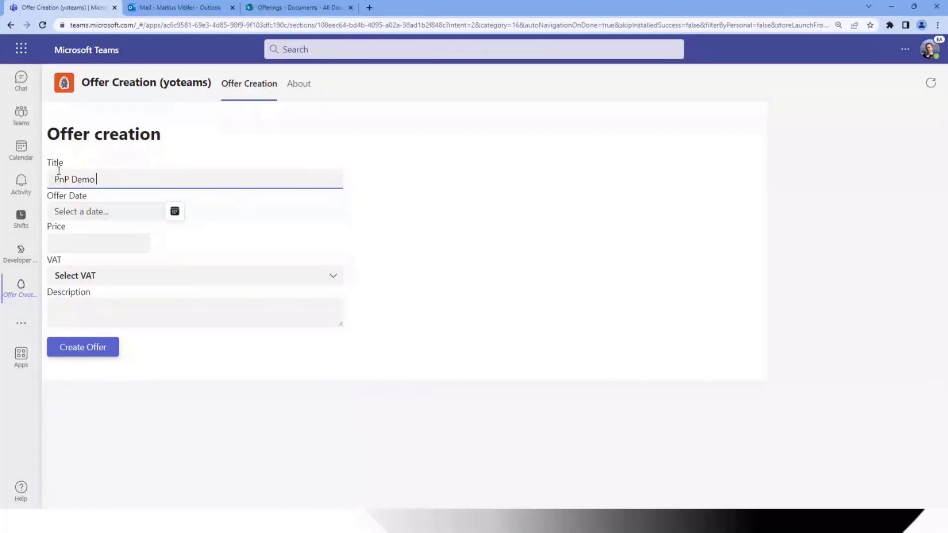
pyautogui.write('4')
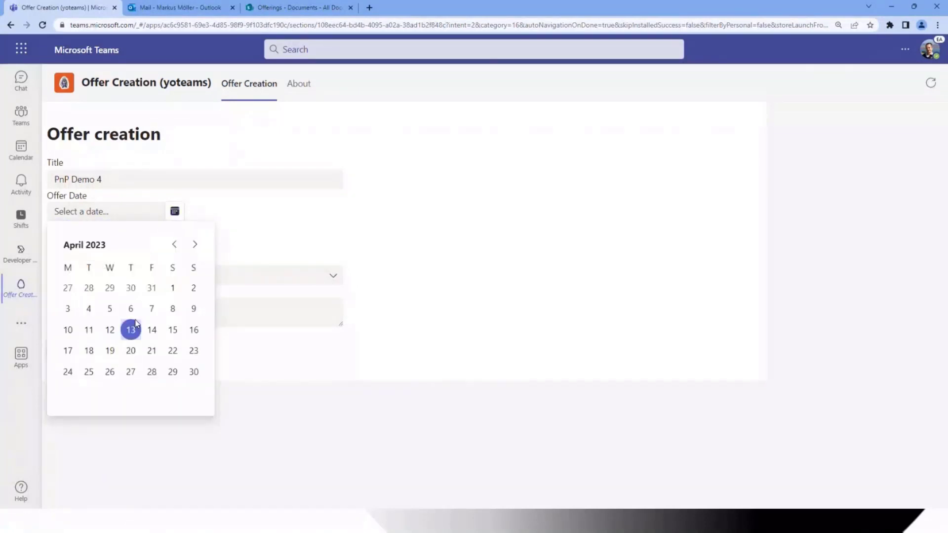
# Step: Set date April 13, 2023, price 999,98, 19% VAT, description 'Descr', and create the offer
pyautogui.click(129, 329)
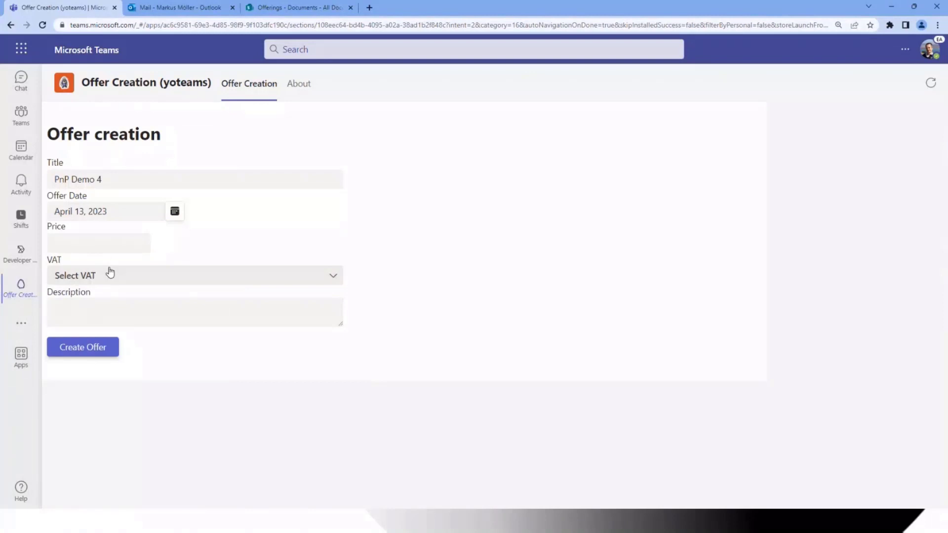
pyautogui.click(98, 242)
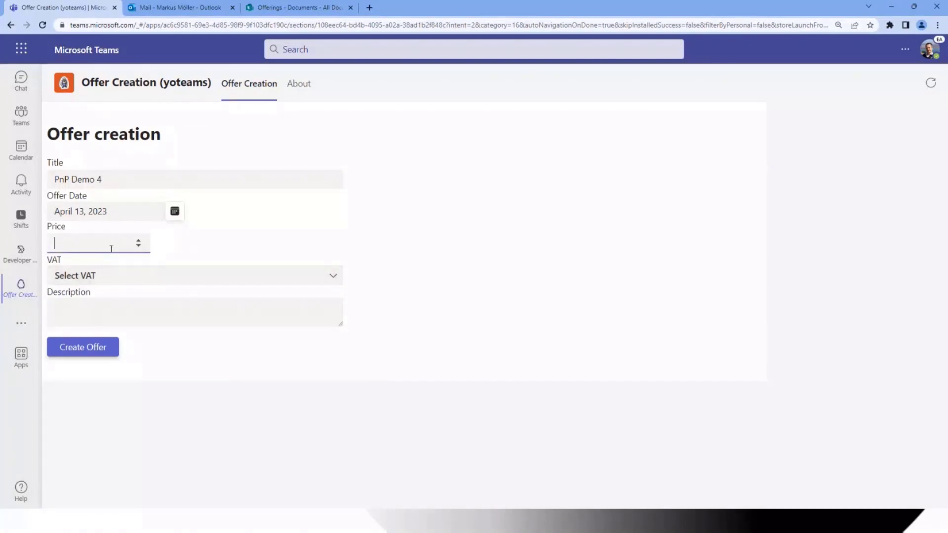
pyautogui.write('1000')
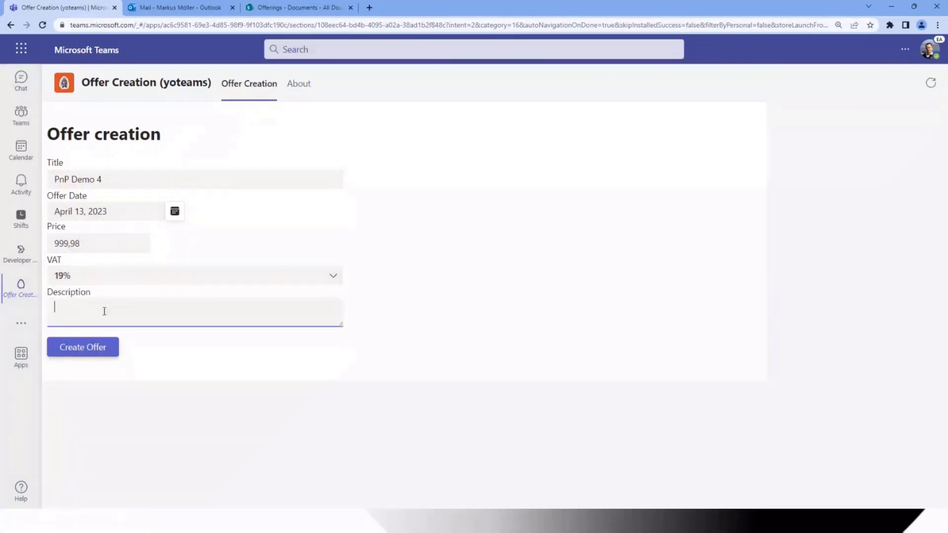
pyautogui.write('Descr')
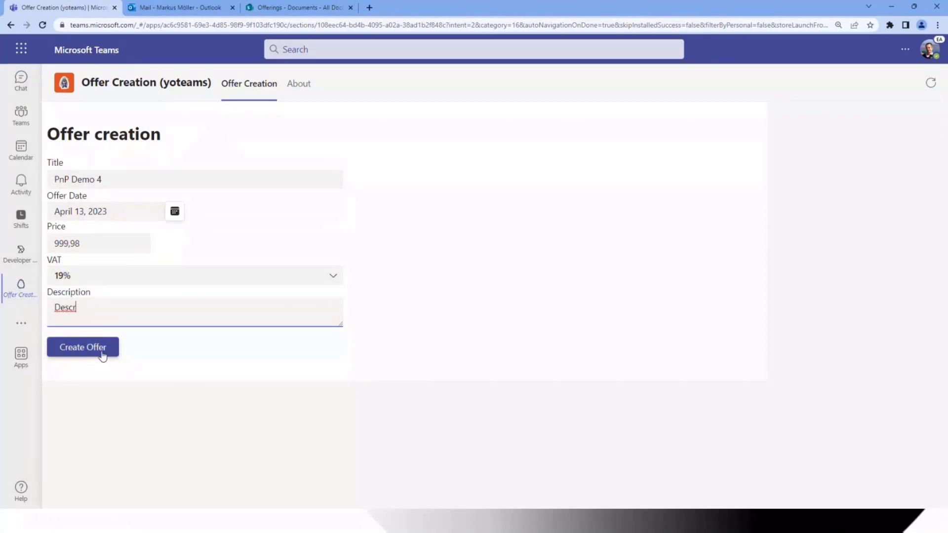
pyautogui.click(82, 347)
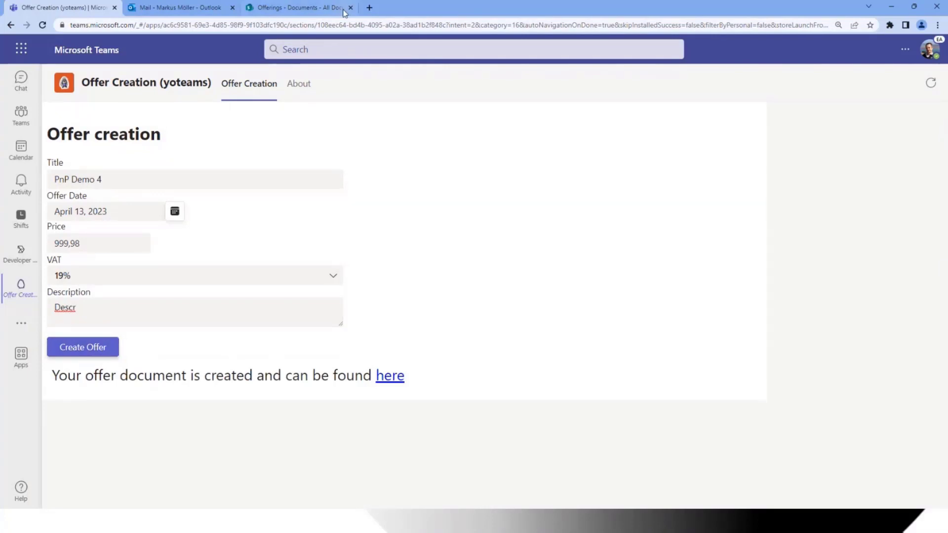
# Step: Sort the SharePoint Offerings library by Modified and view PnP Demo 4.docx's details
pyautogui.click(297, 7)
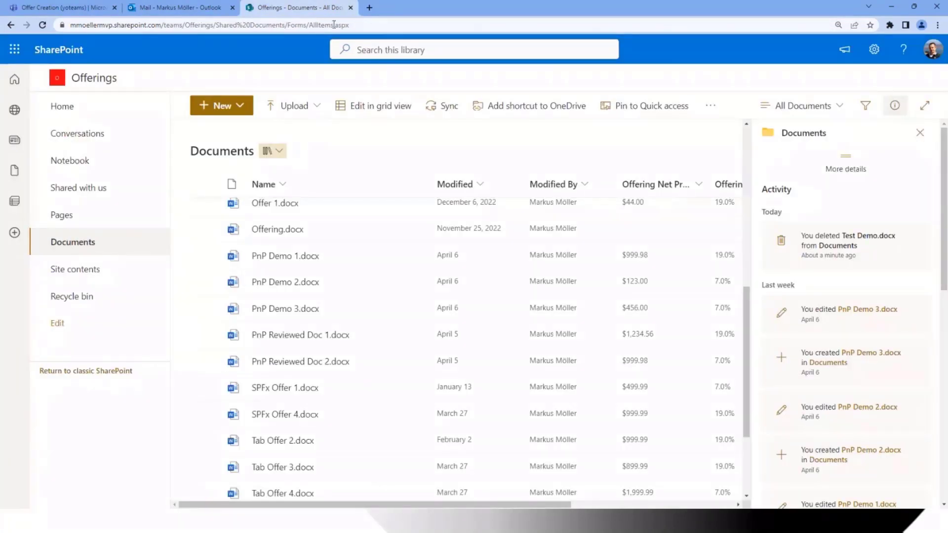
pyautogui.click(454, 184)
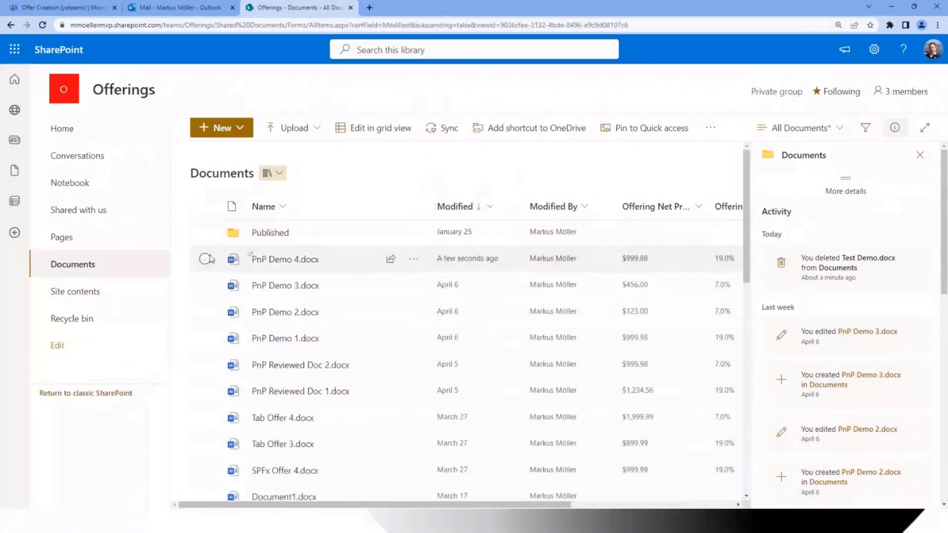
pyautogui.click(205, 259)
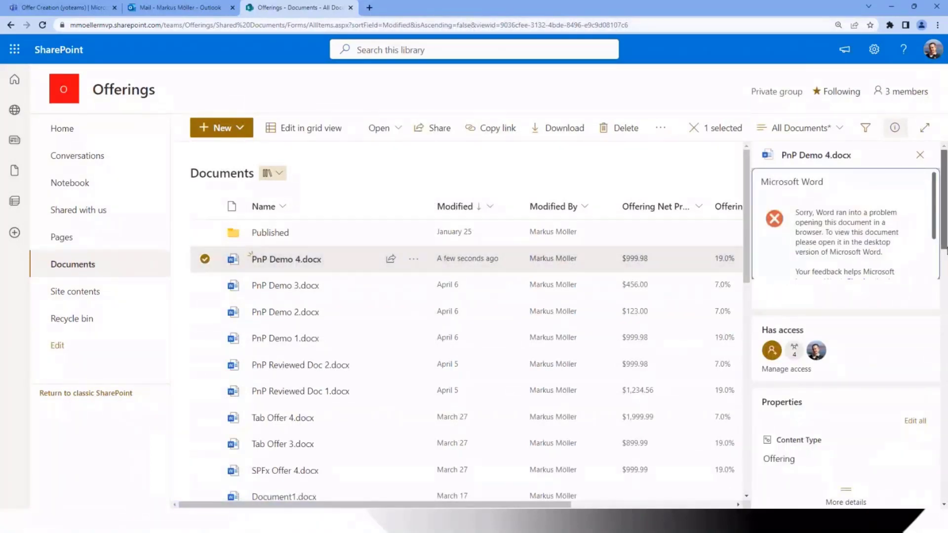
pyautogui.scroll(-3)
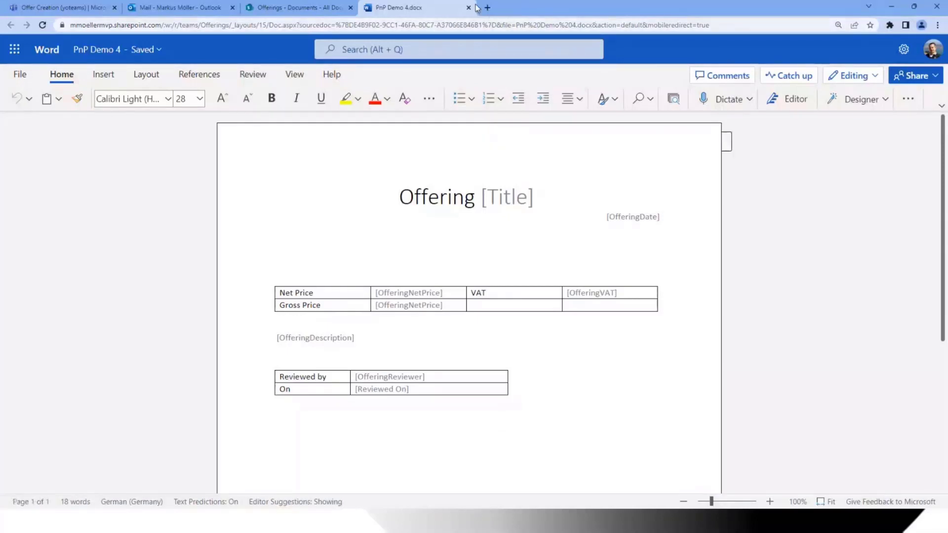
# Step: Close the PnP Demo 4 Word document and switch to Outlook mail
pyautogui.click(400, 197)
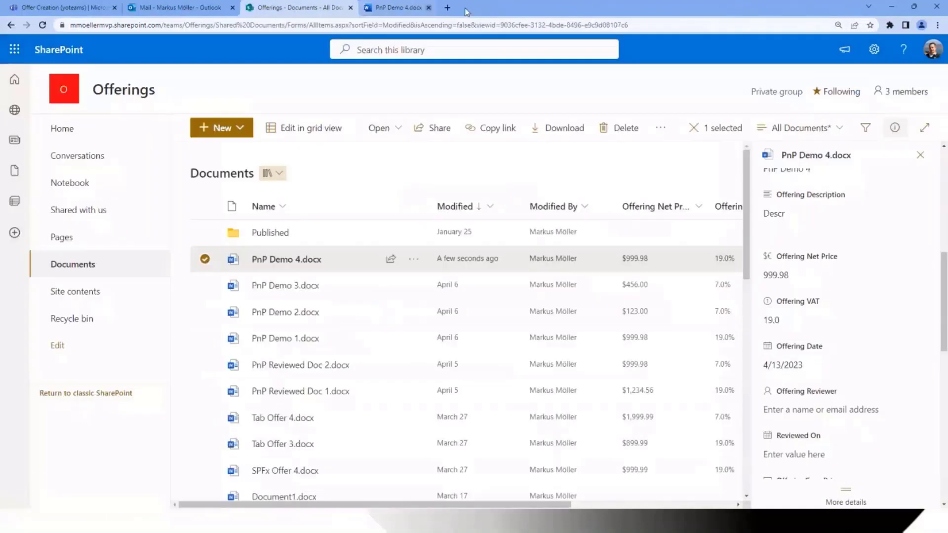
pyautogui.click(428, 7)
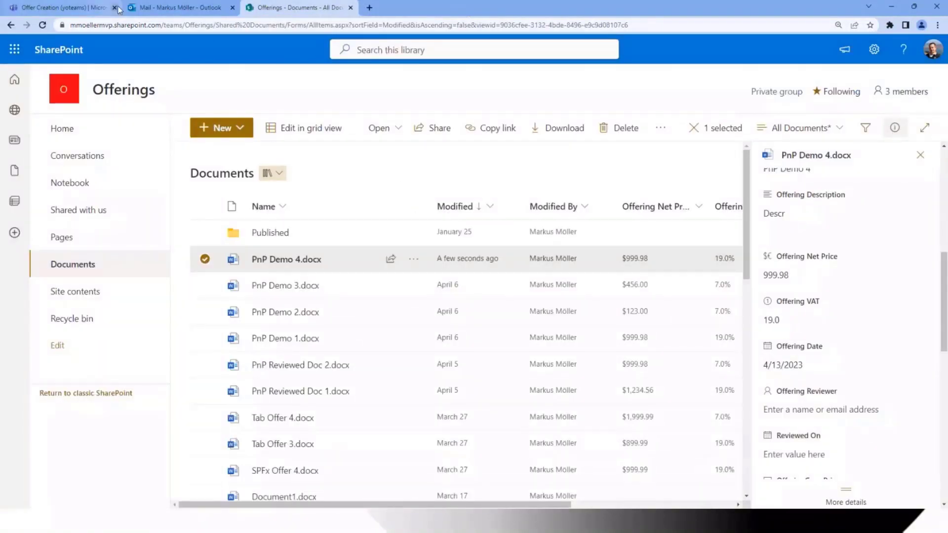
pyautogui.click(176, 7)
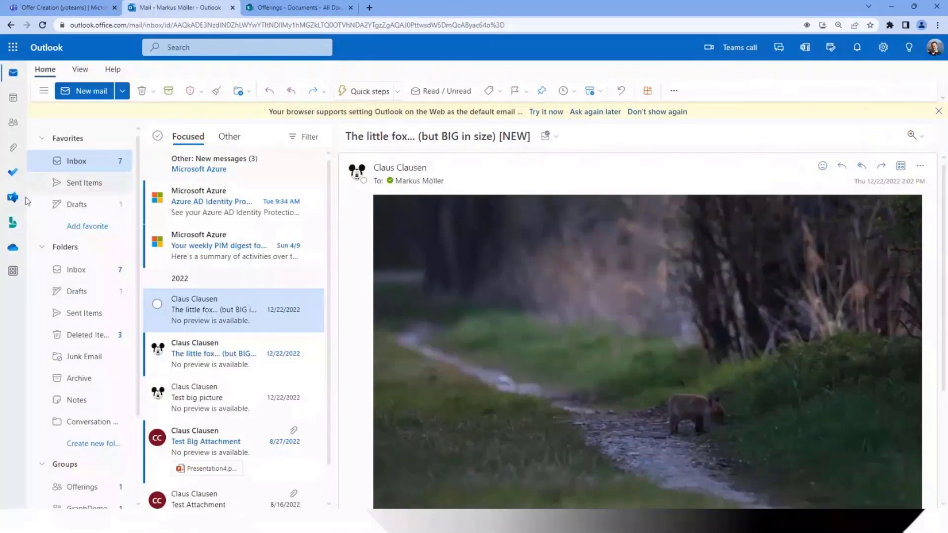
# Step: Open Offer Creation (yoteams) inside Outlook, then the Microsoft 365 app launcher
pyautogui.click(13, 271)
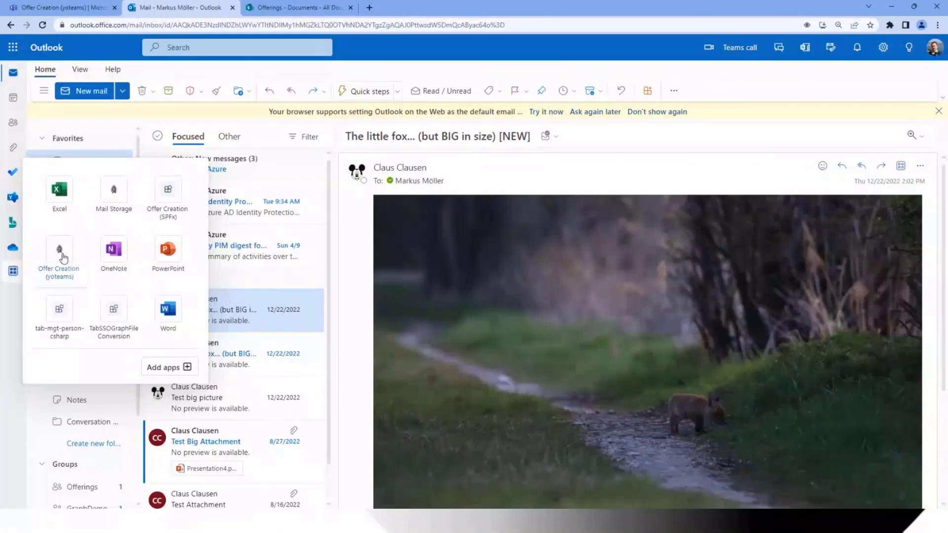
pyautogui.click(59, 251)
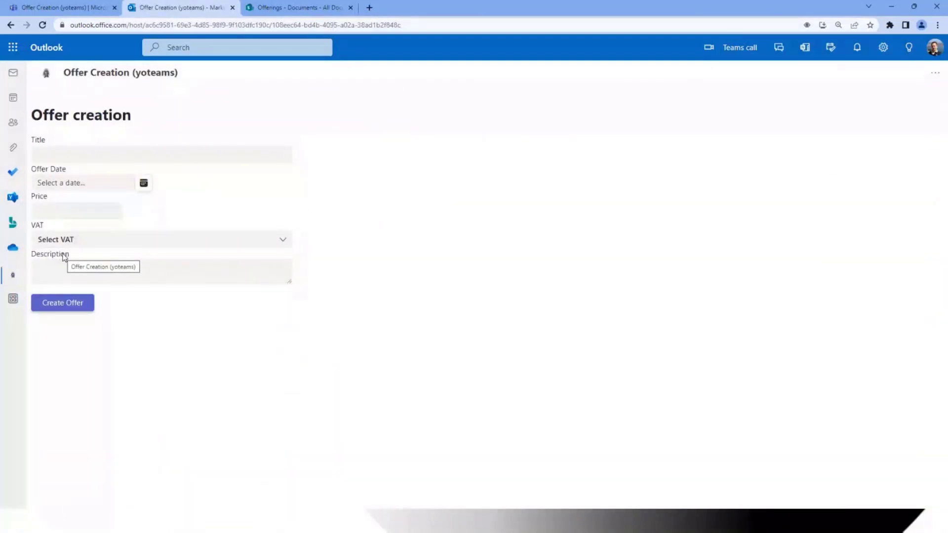
pyautogui.moveTo(70, 124)
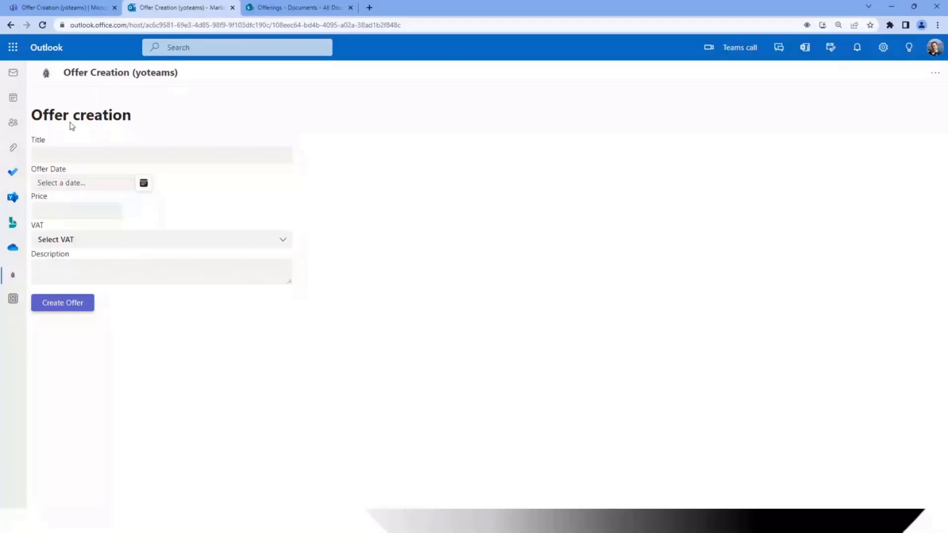
pyautogui.moveTo(48, 83)
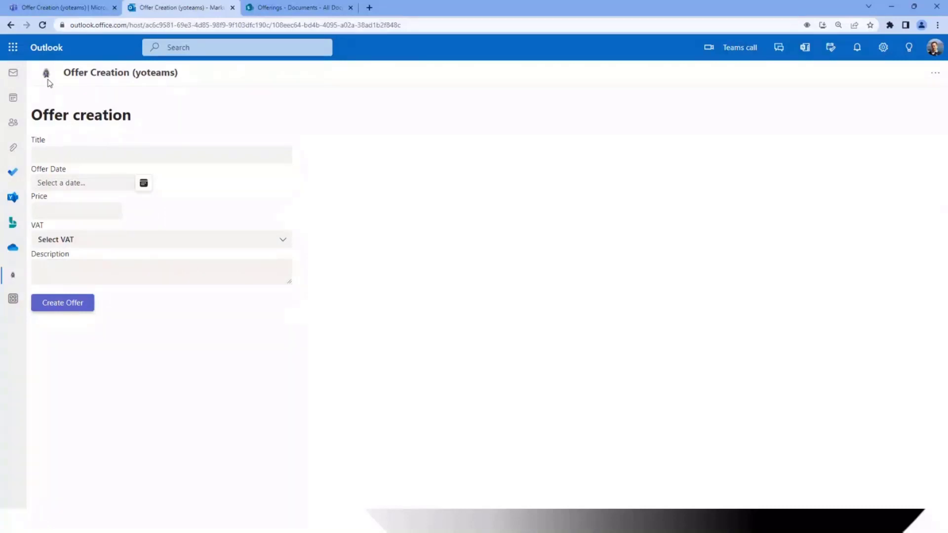
pyautogui.click(12, 48)
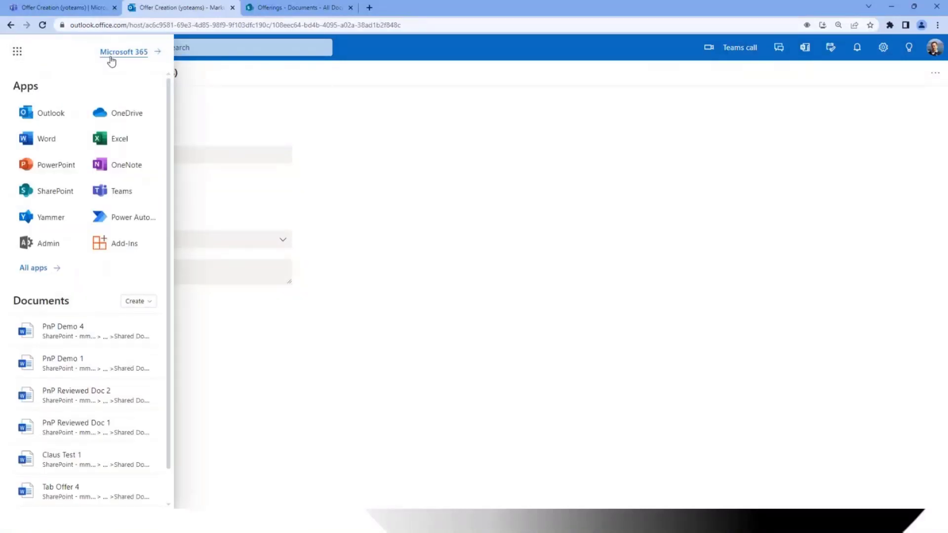
# Step: Launch Offer Creation (yoteams) from the Microsoft 365 home page's Apps list
pyautogui.click(123, 52)
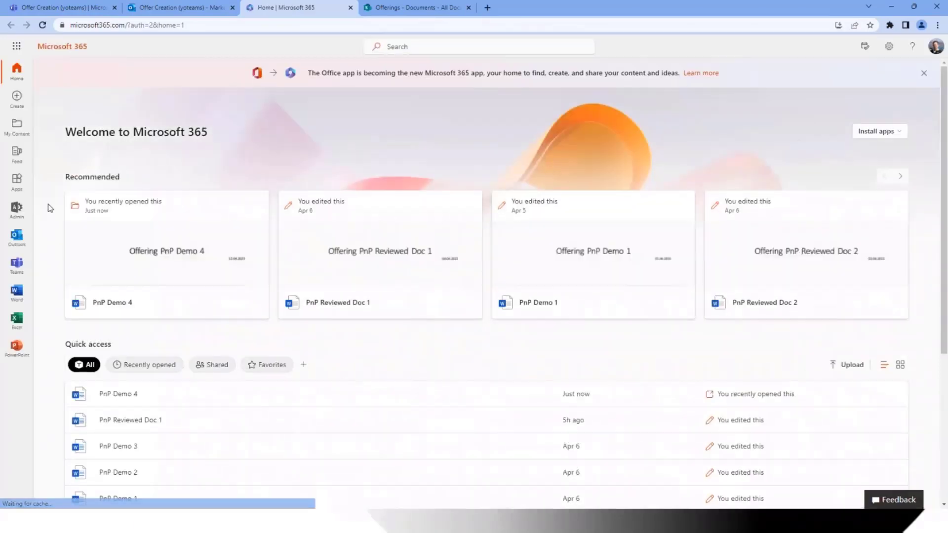
pyautogui.click(16, 181)
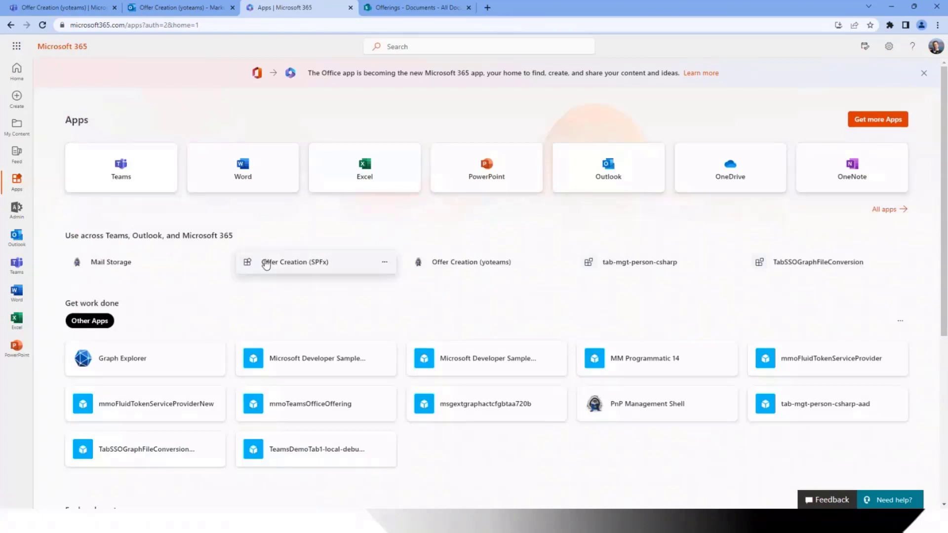
pyautogui.moveTo(440, 262)
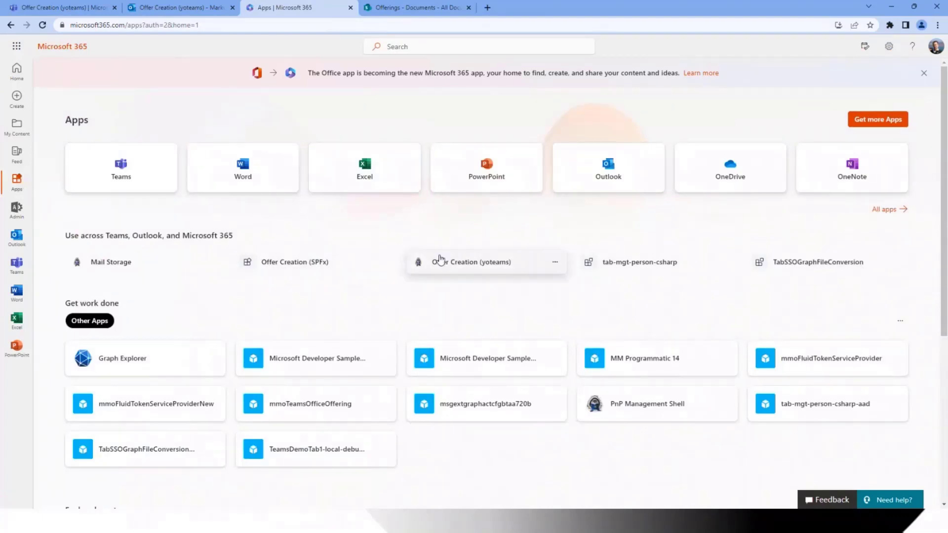
pyautogui.click(477, 261)
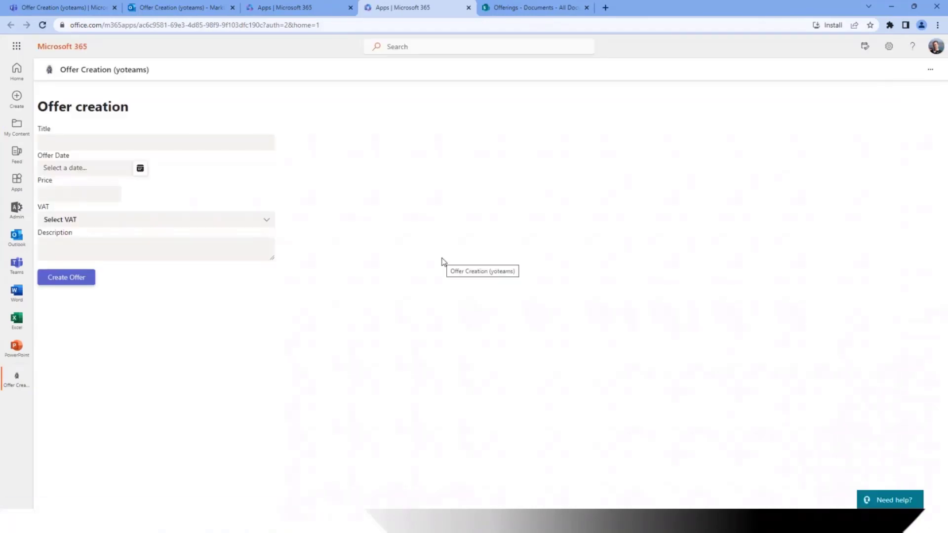
pyautogui.moveTo(399, 155)
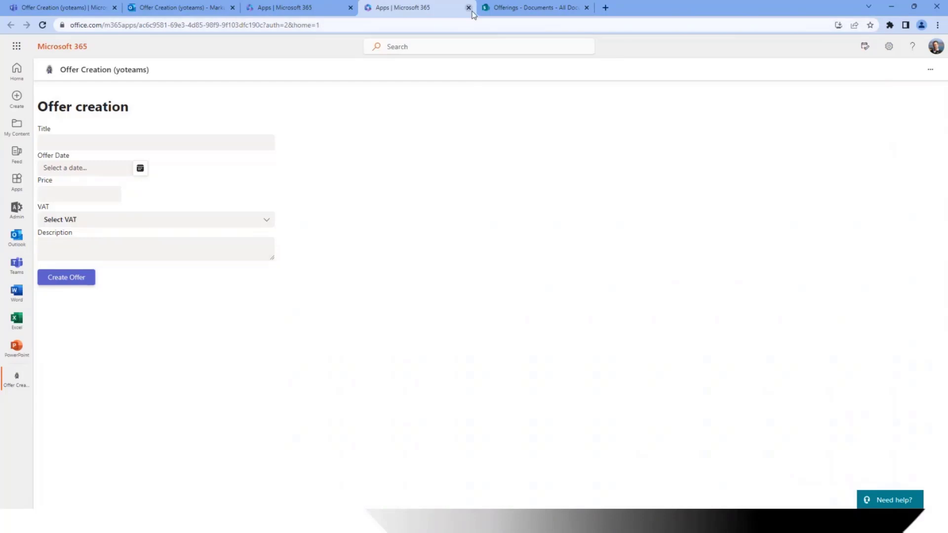
pyautogui.moveTo(417, 7)
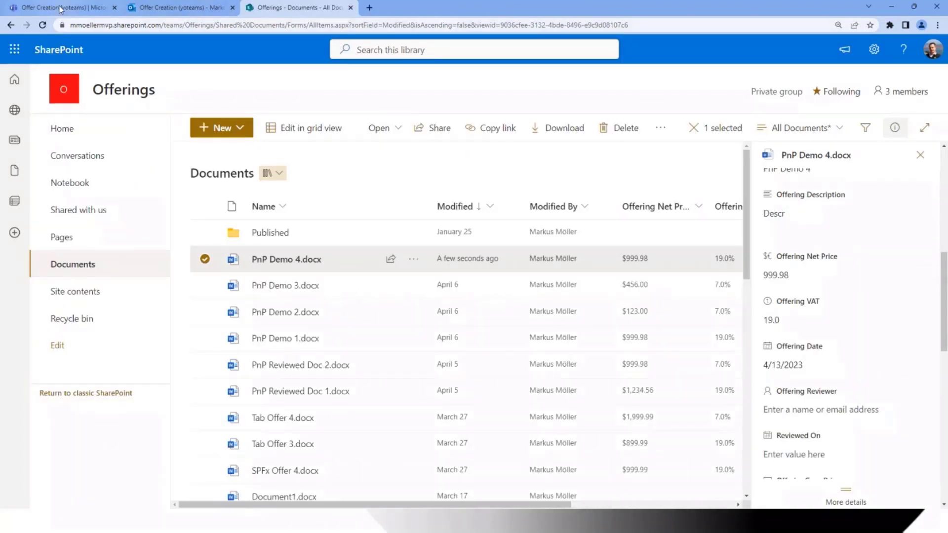
# Step: Post an Offer Creation card for PnP Reviewed Doc 1 in the Teams General channel
pyautogui.click(60, 8)
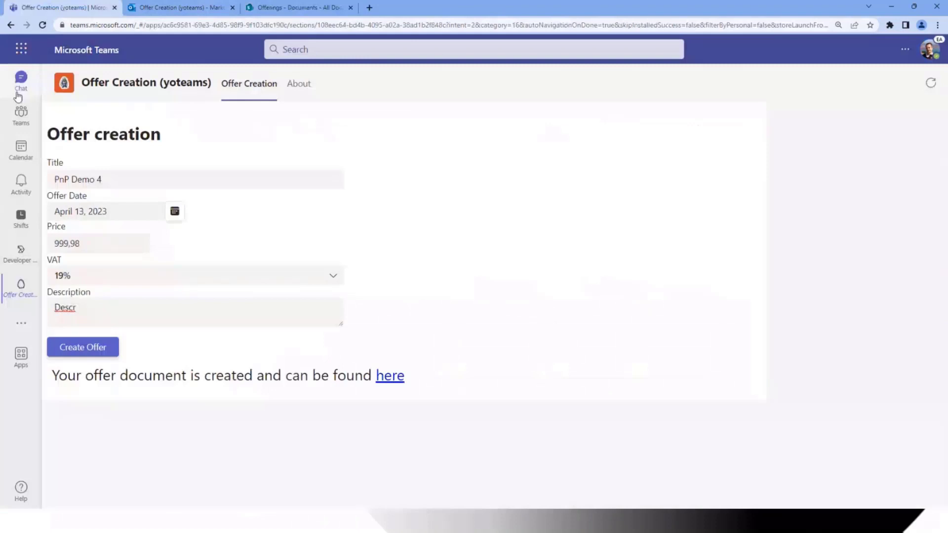
pyautogui.click(21, 113)
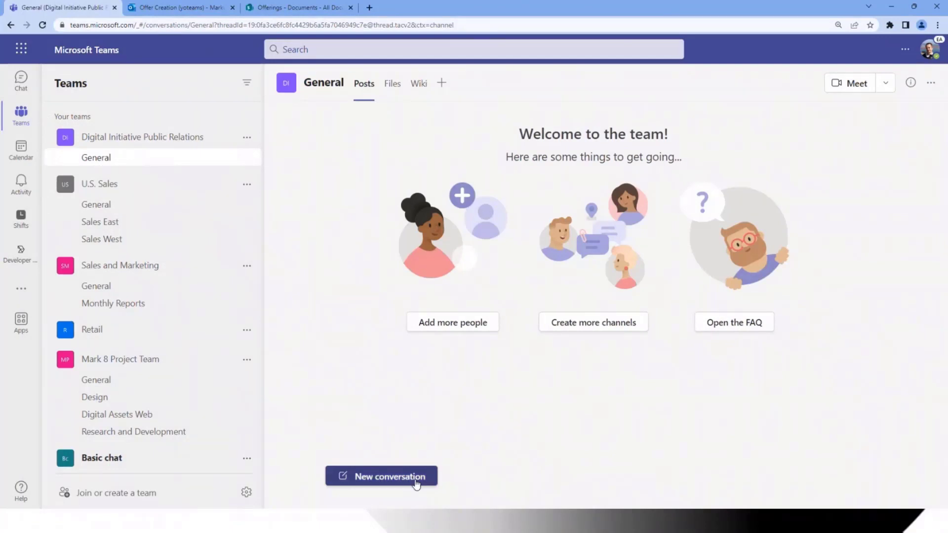
pyautogui.click(380, 476)
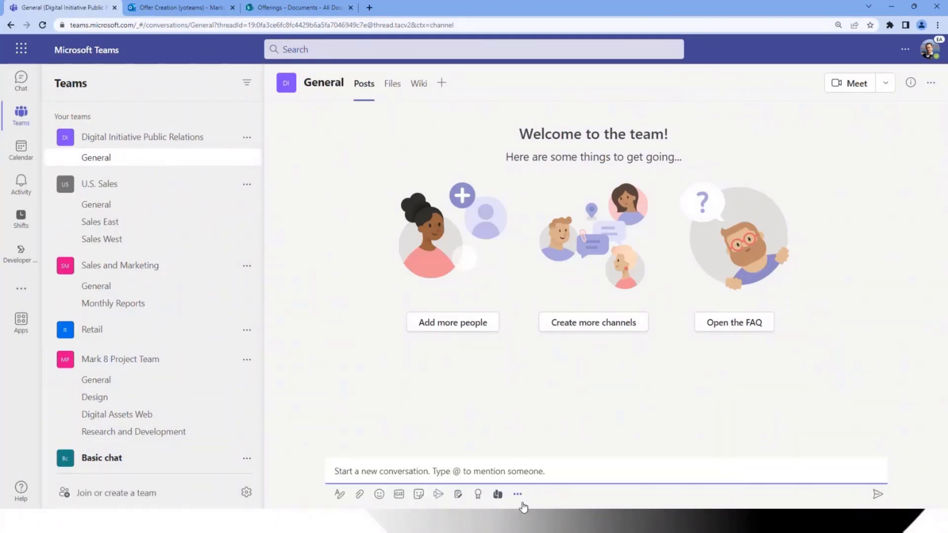
pyautogui.click(498, 494)
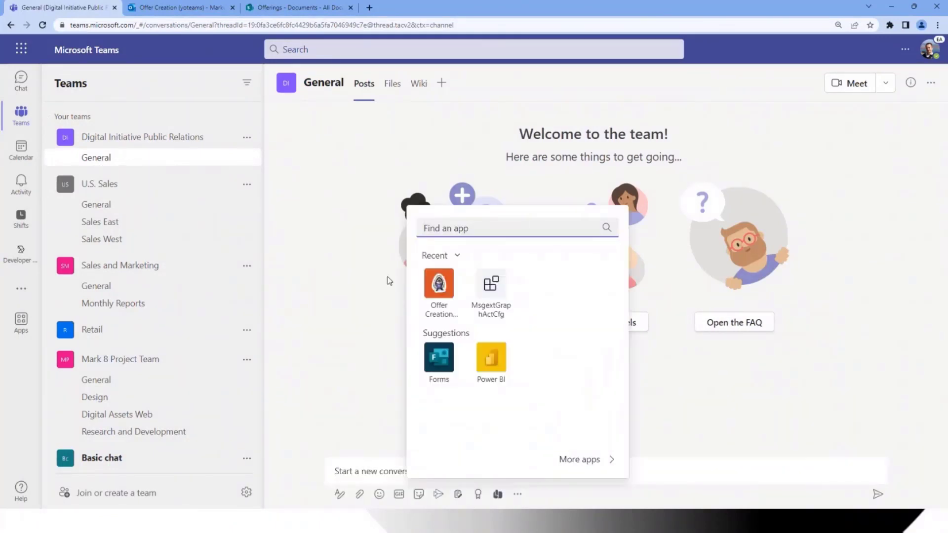
pyautogui.click(439, 285)
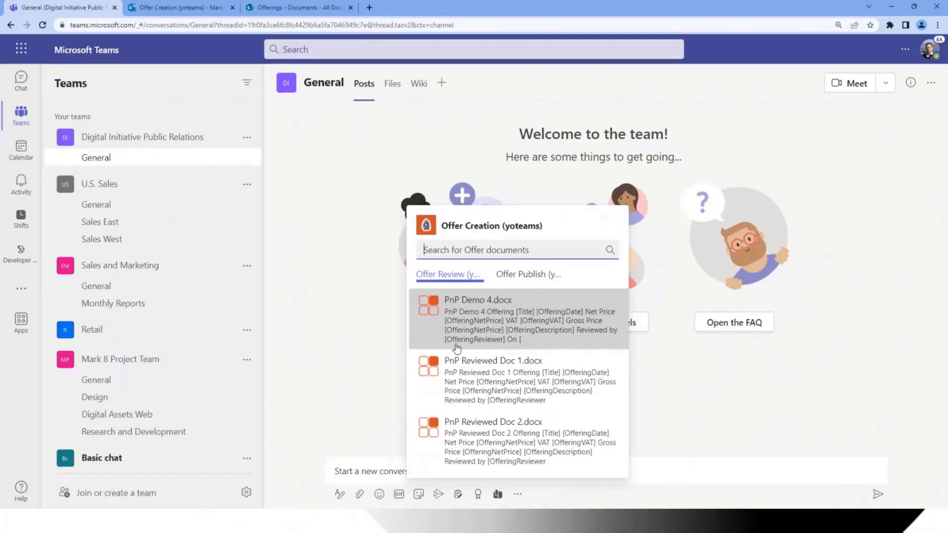
pyautogui.click(492, 360)
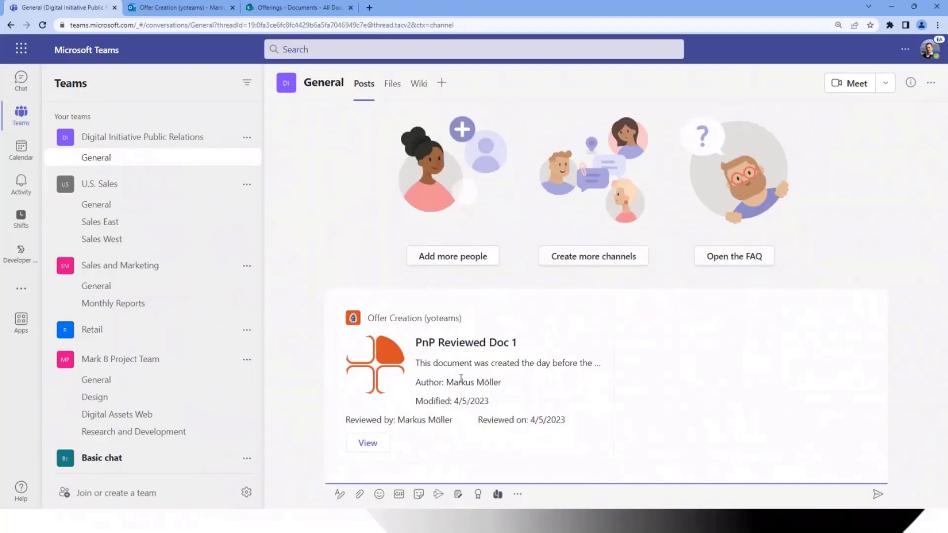
pyautogui.moveTo(834, 494)
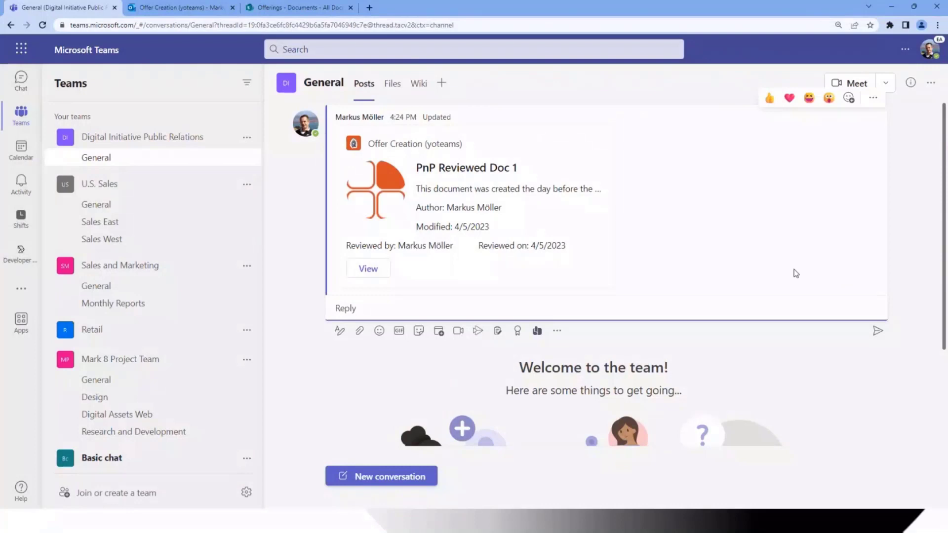
pyautogui.moveTo(606, 258)
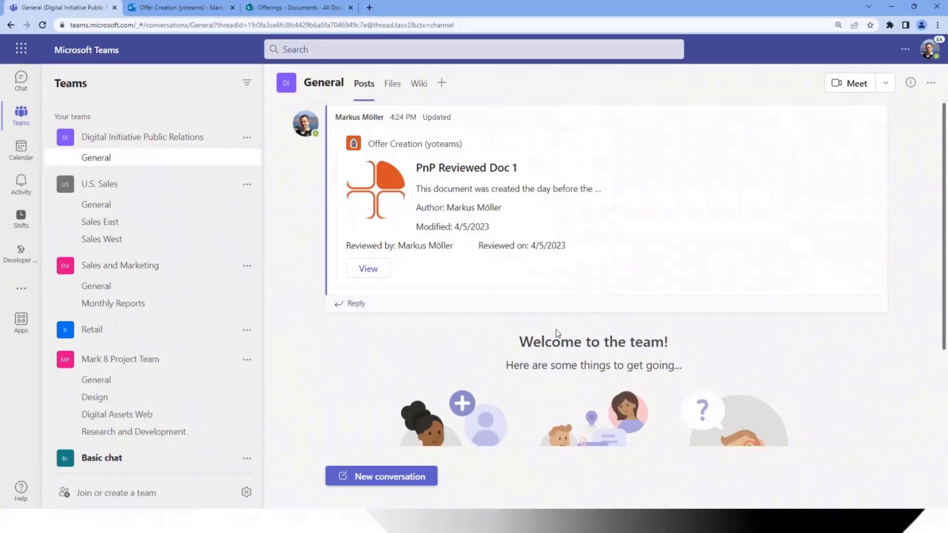
pyautogui.click(381, 476)
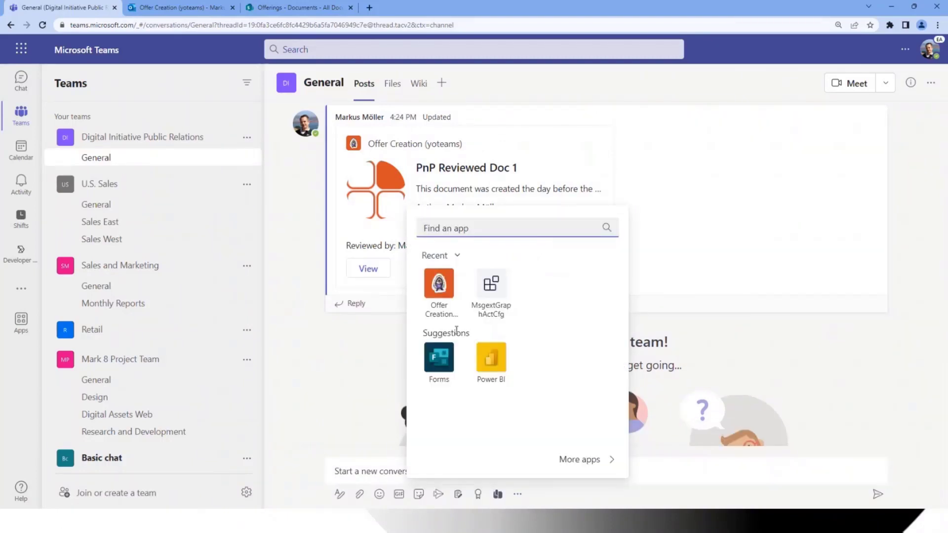
# Step: Post the PnP Demo 4 offer card and mark it reviewed on 4/13/2023
pyautogui.click(438, 283)
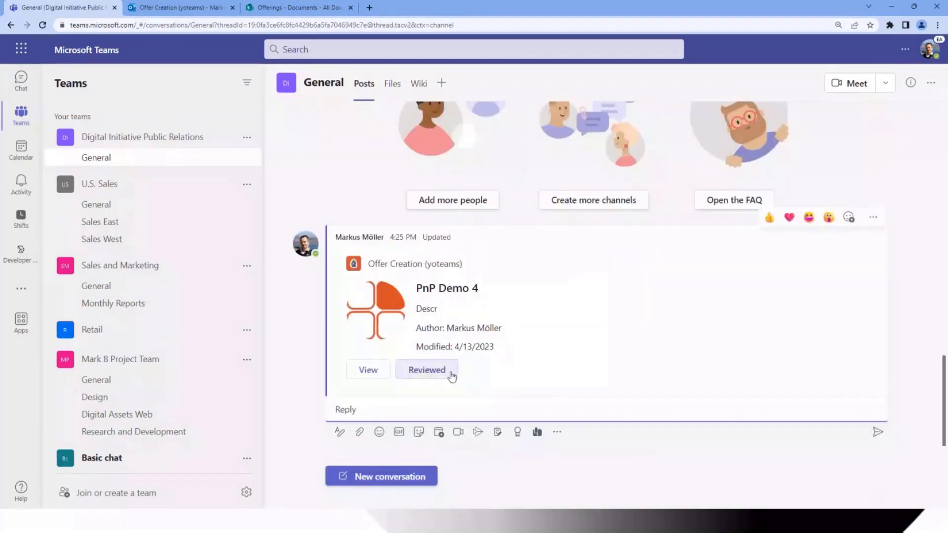
pyautogui.click(426, 369)
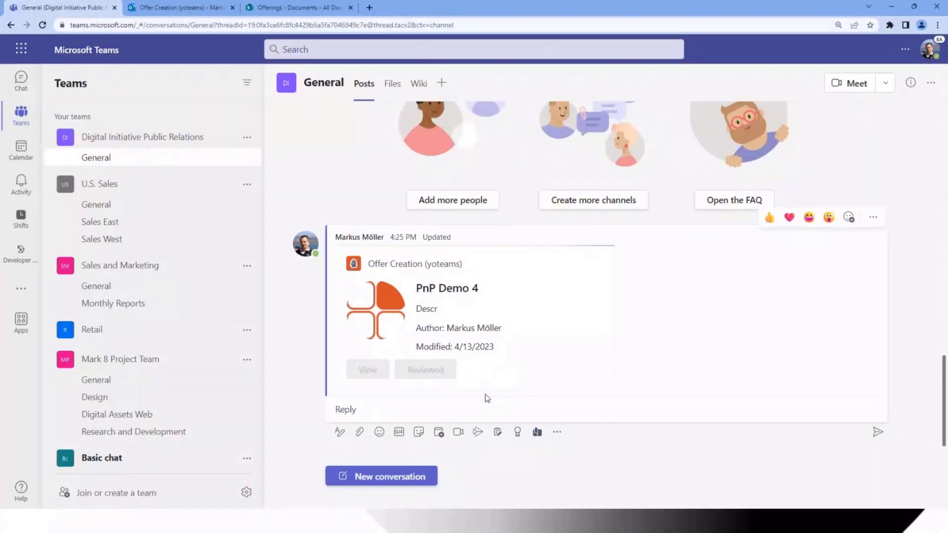
pyautogui.click(425, 369)
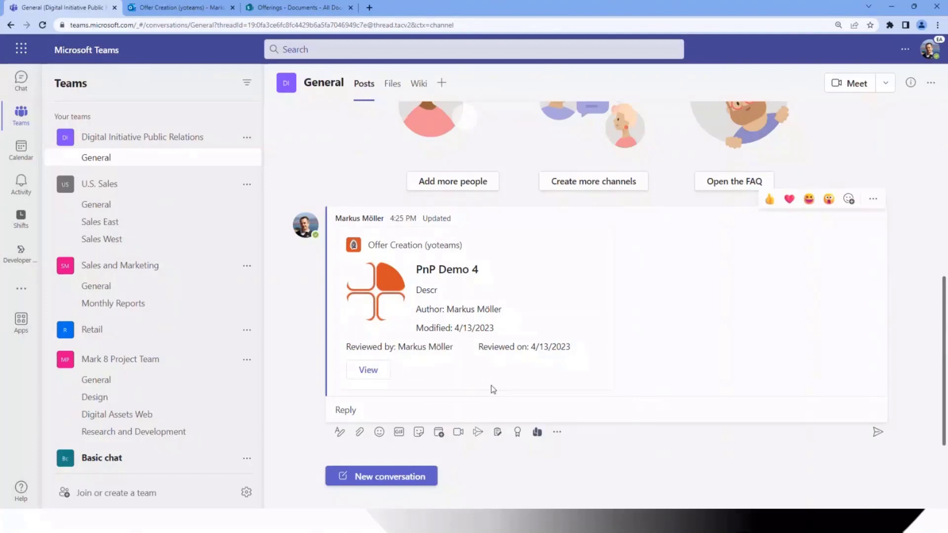
pyautogui.moveTo(511, 351)
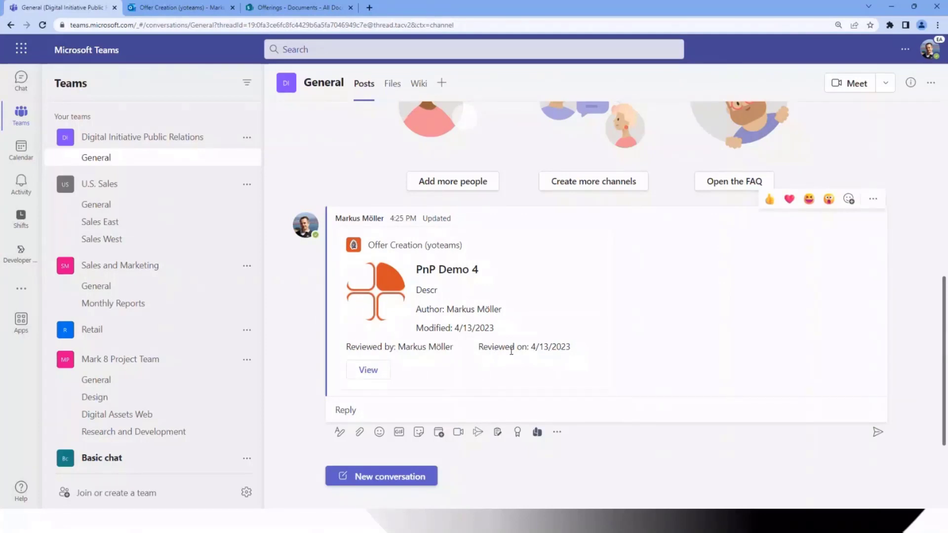
pyautogui.click(299, 8)
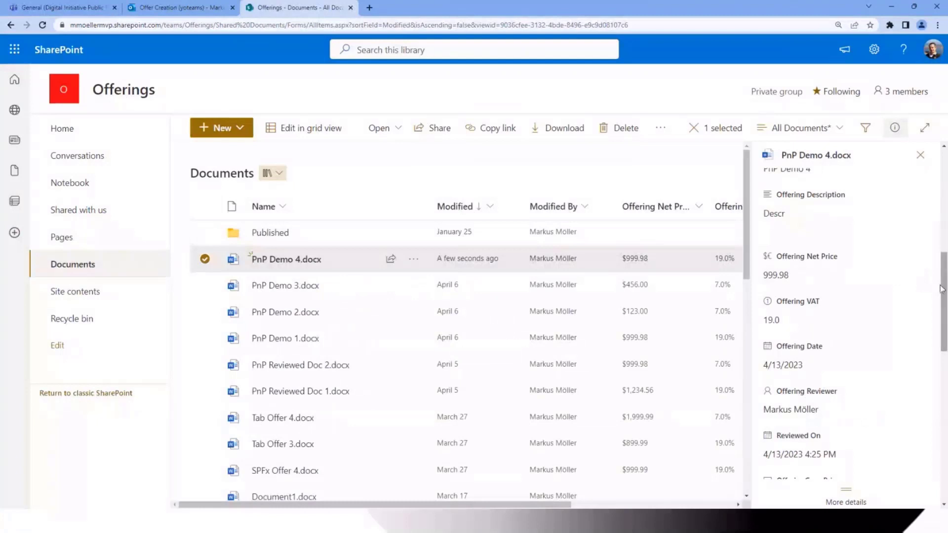
# Step: Check PnP Demo 4.docx's Reviewed On date (4/13/2023 4:25 PM), then switch to Outlook
pyautogui.scroll(-3)
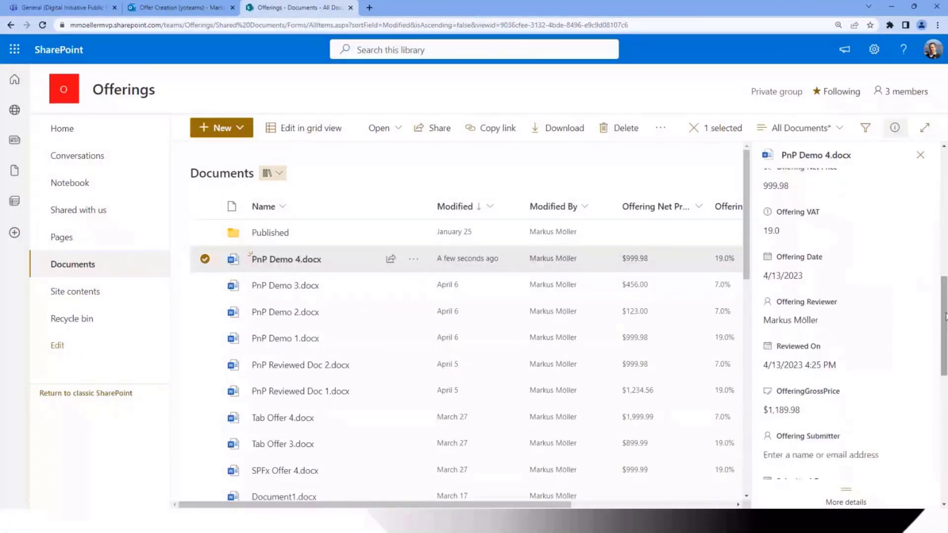
pyautogui.click(816, 365)
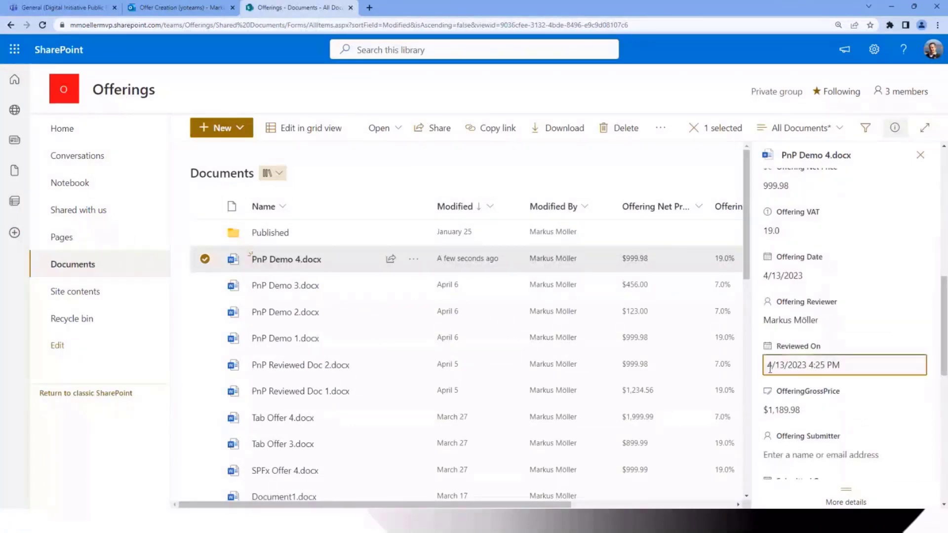
pyautogui.click(843, 365)
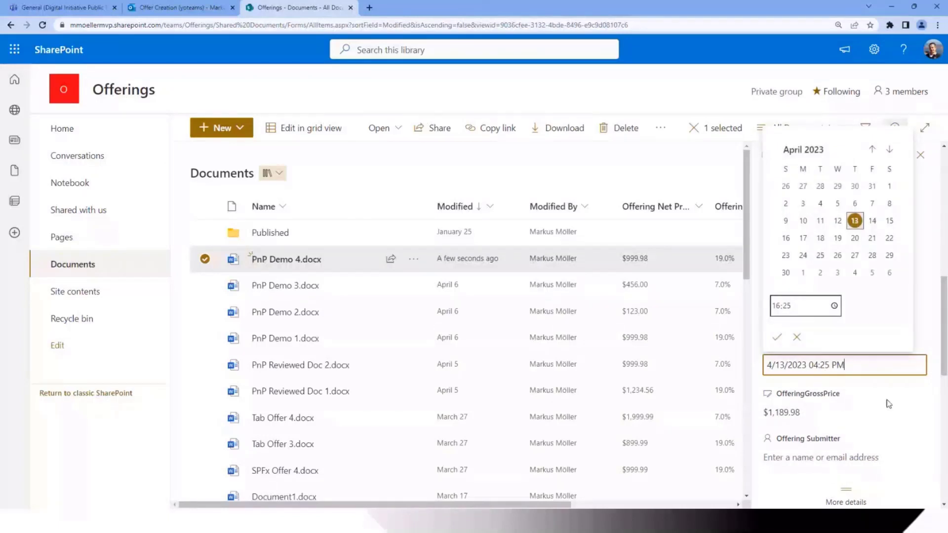
pyautogui.click(776, 337)
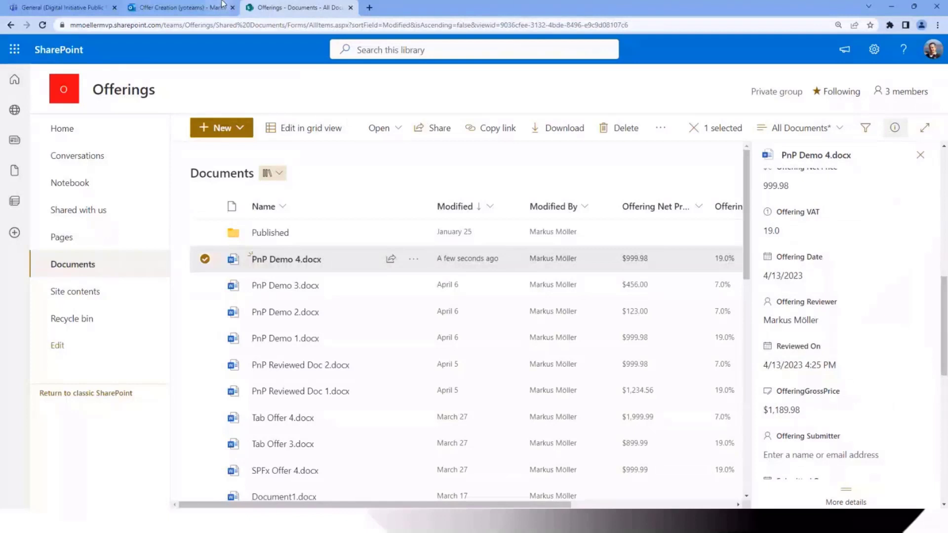
pyautogui.click(178, 7)
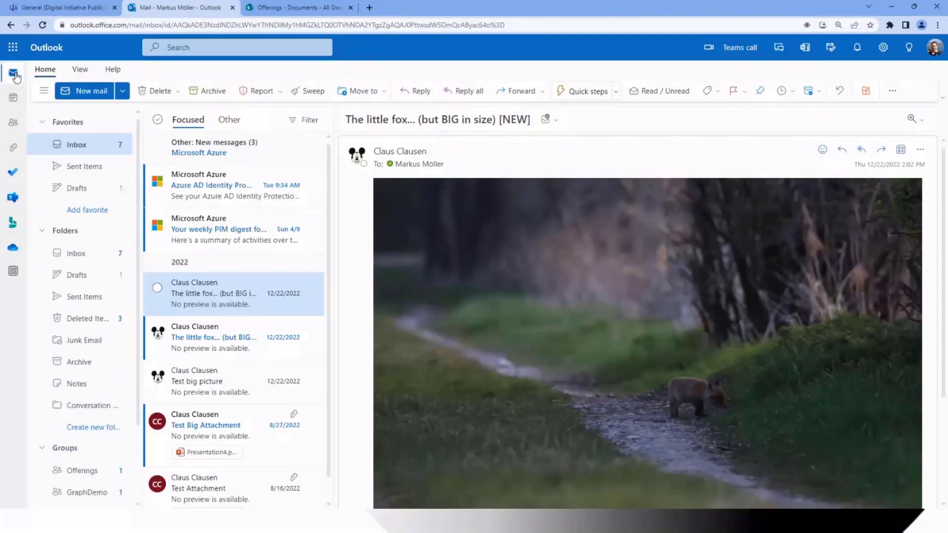
# Step: Start a new email and insert the PnP Reviewed Doc 1 card via Offer Creation's Offer Publish
pyautogui.click(85, 91)
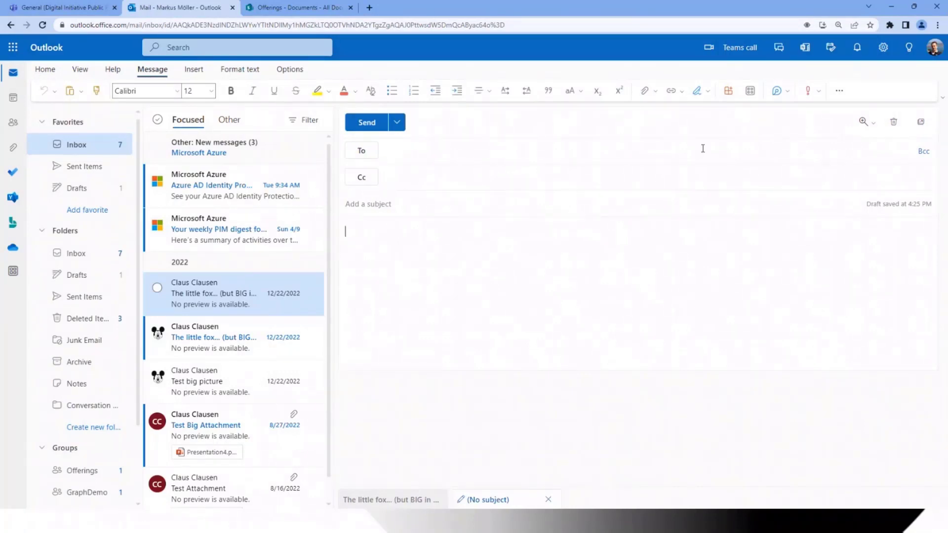
pyautogui.click(749, 91)
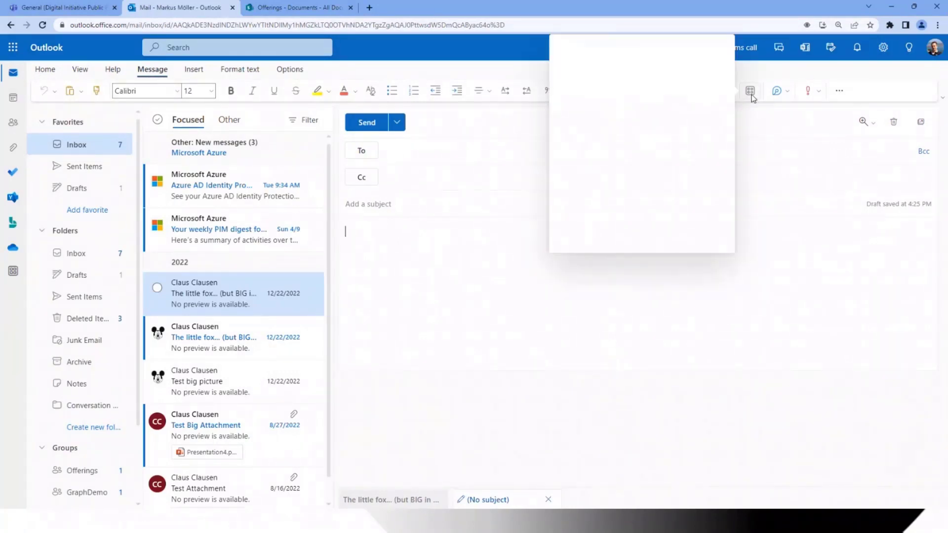
pyautogui.click(749, 91)
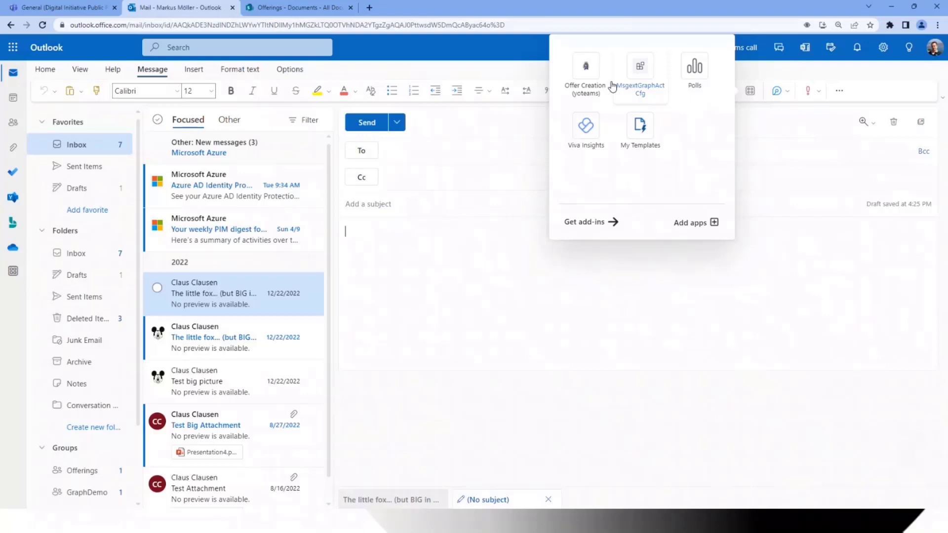
pyautogui.click(584, 73)
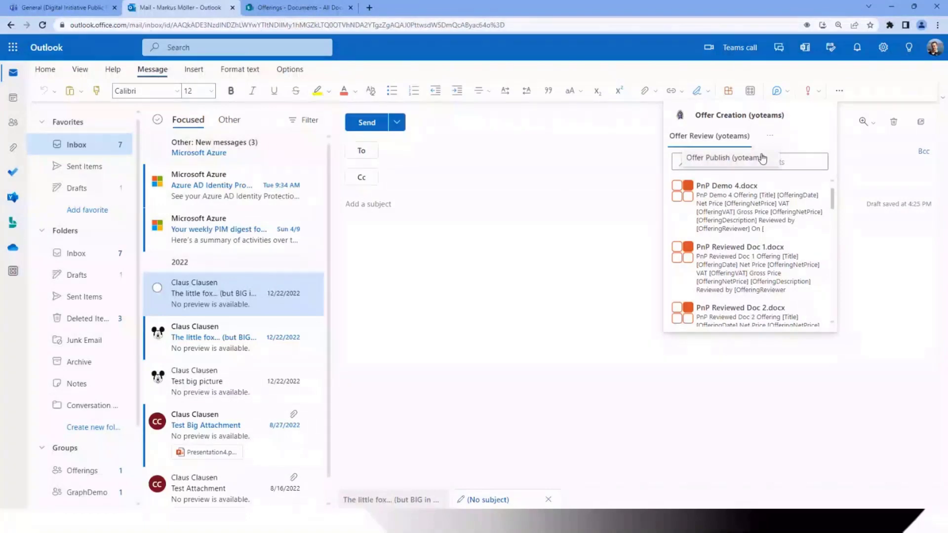
pyautogui.click(724, 136)
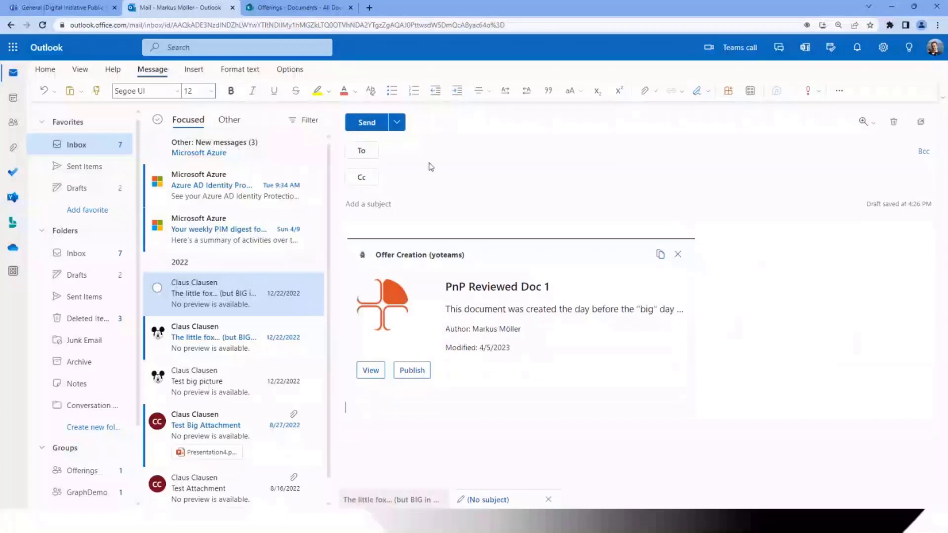
pyautogui.click(375, 150)
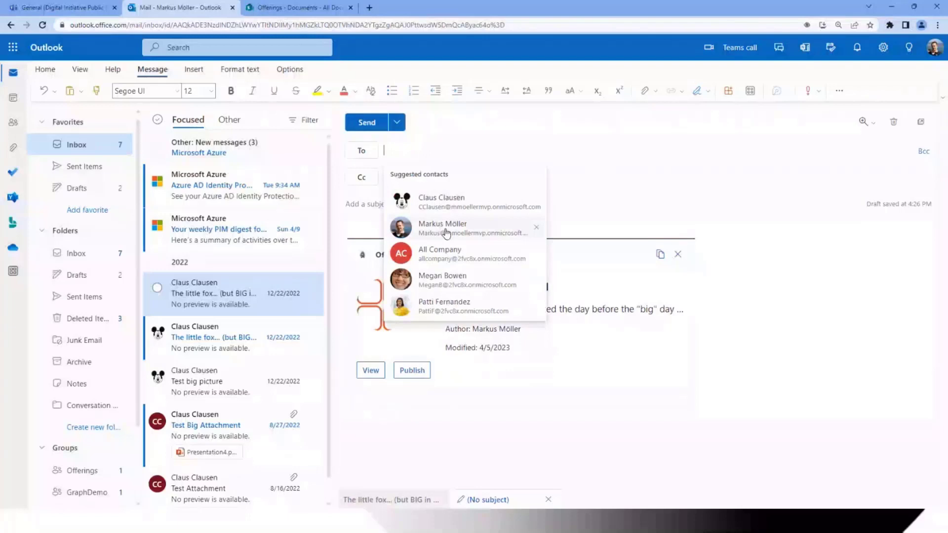
pyautogui.click(442, 228)
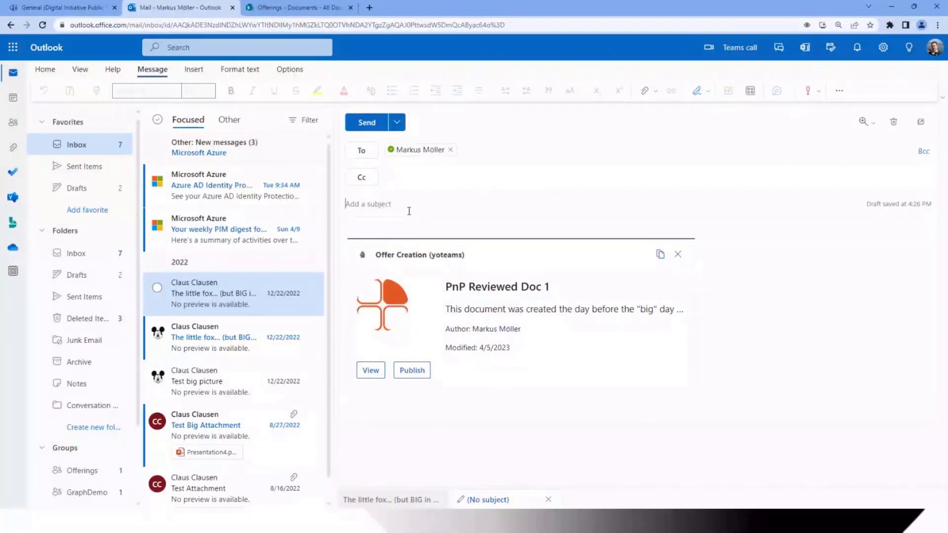
pyautogui.write('Please publish')
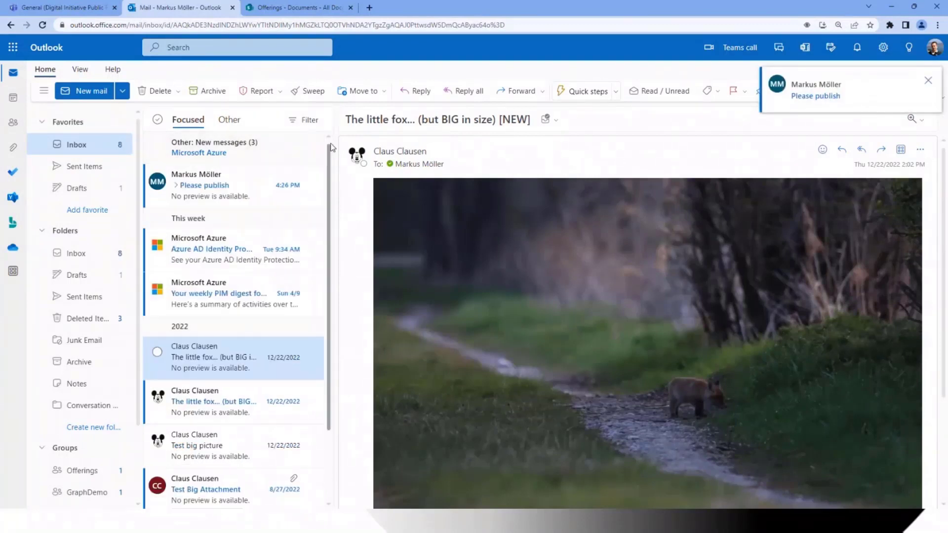
# Step: Open the Please publish email and publish the PnP Reviewed Doc 1 card, retrying after the error
pyautogui.click(205, 185)
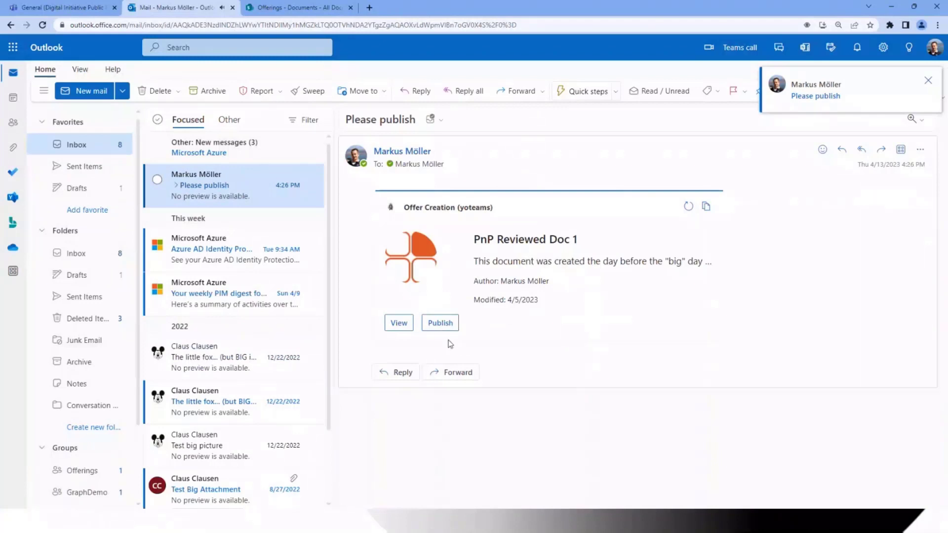
pyautogui.click(440, 323)
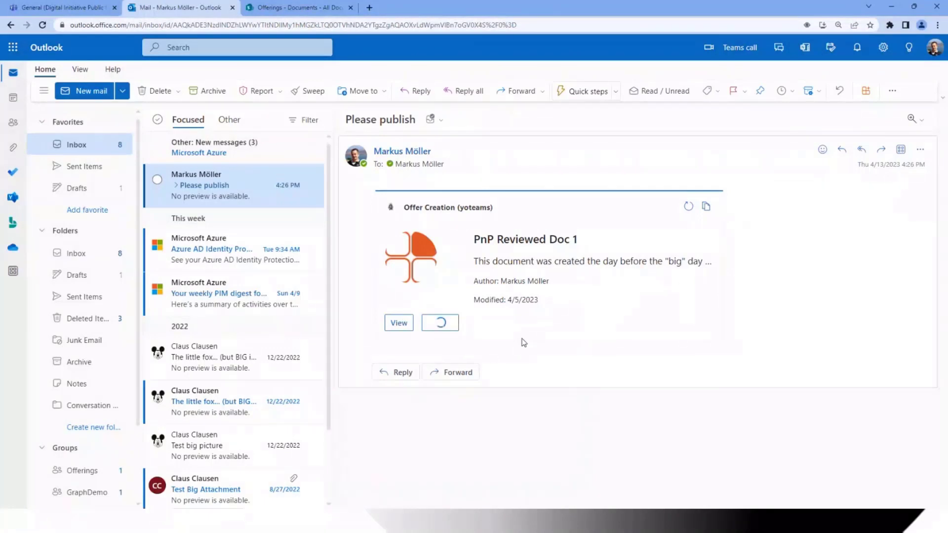
pyautogui.click(440, 322)
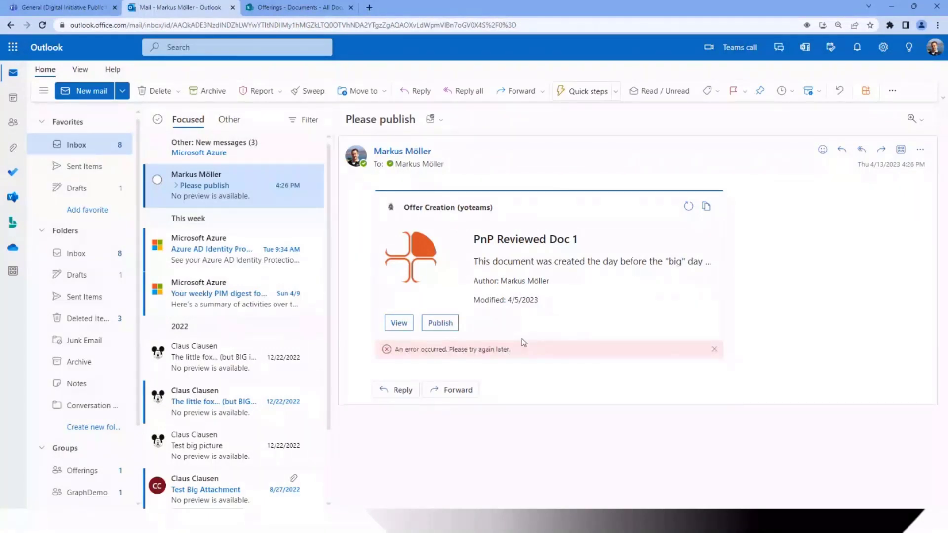
pyautogui.click(713, 349)
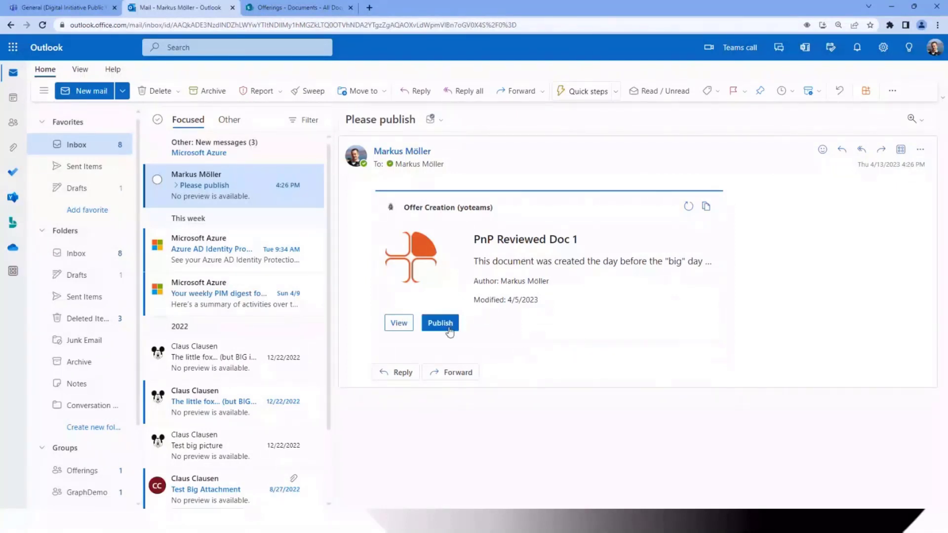
pyautogui.click(439, 323)
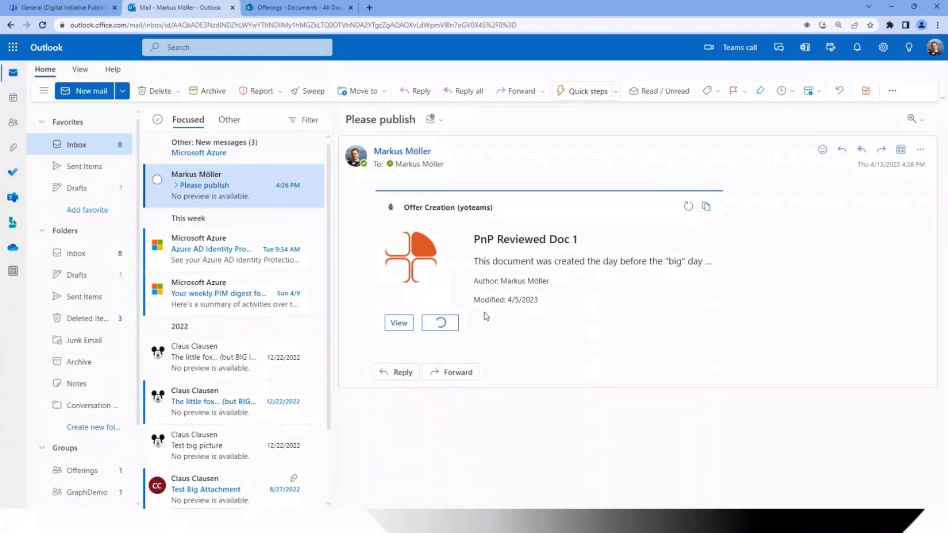
pyautogui.click(439, 322)
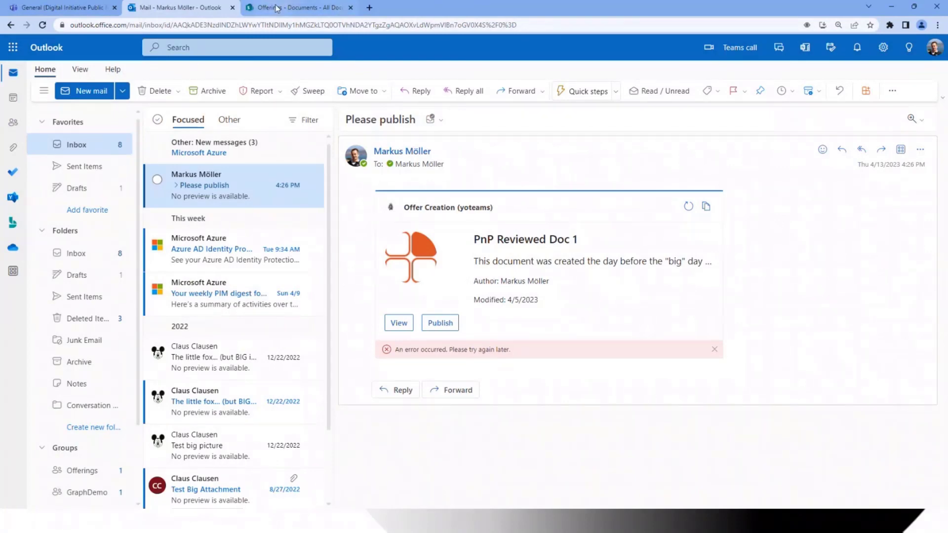
# Step: In SharePoint Documents, open the Offerings Published folder to find PnP Reviewed Doc 1.pdf
pyautogui.click(296, 7)
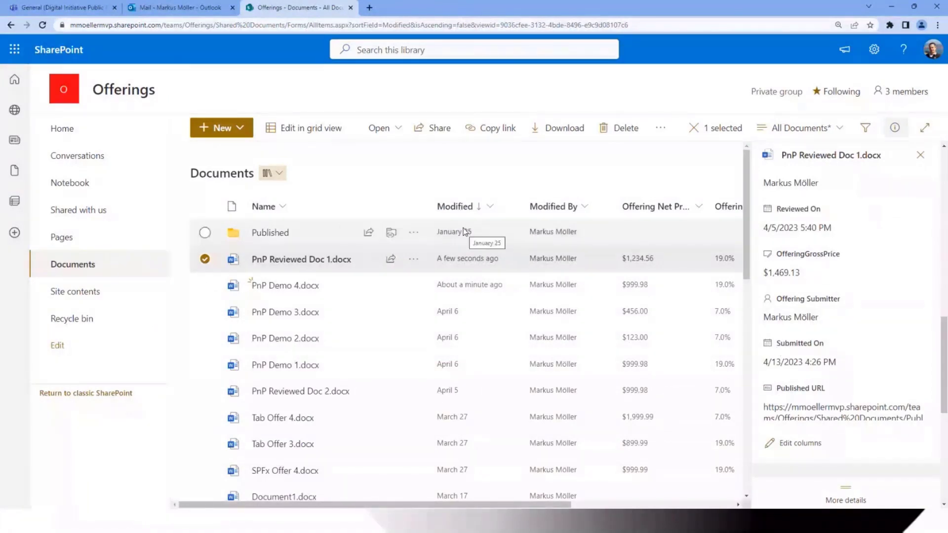
pyautogui.doubleClick(270, 232)
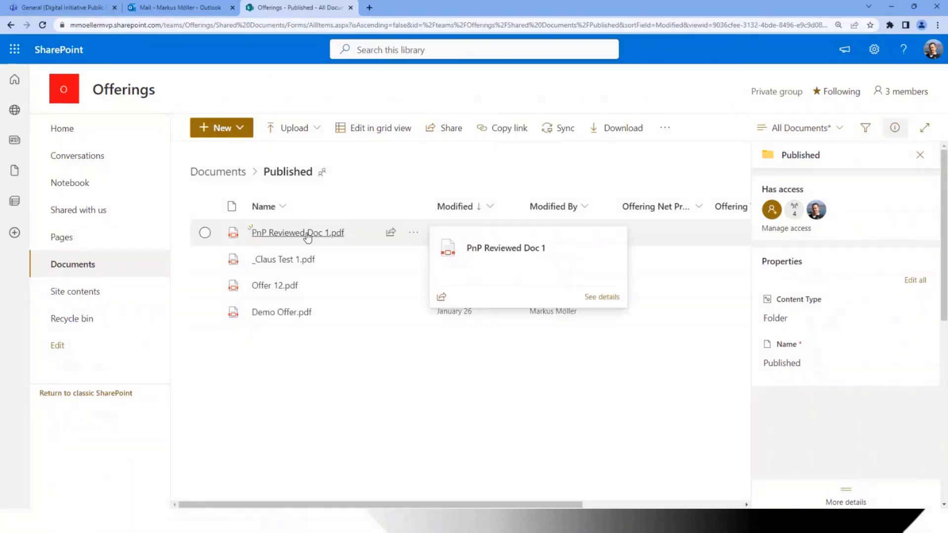
# Step: Open PnP Reviewed Doc 1.pdf in the viewer, showing net price 1234.56 and reviewer details
pyautogui.click(296, 232)
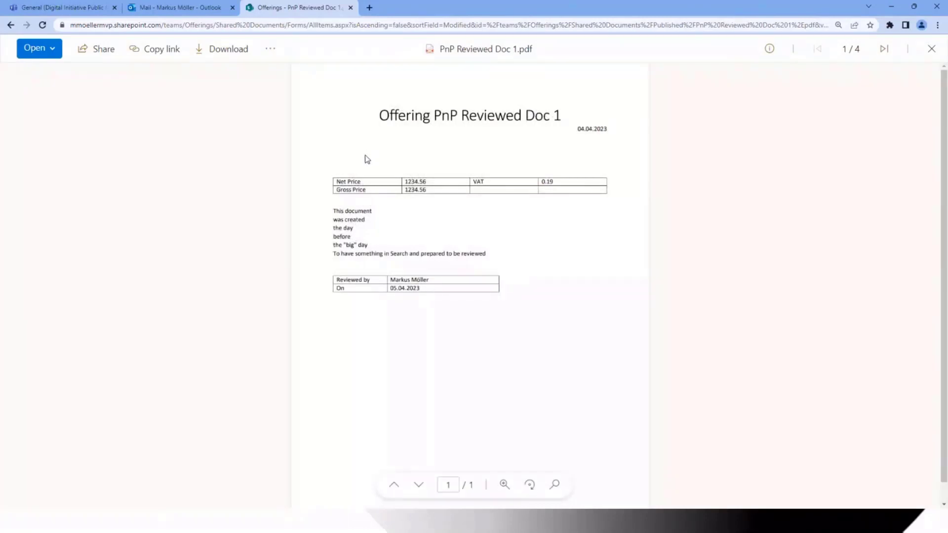
pyautogui.moveTo(364, 136)
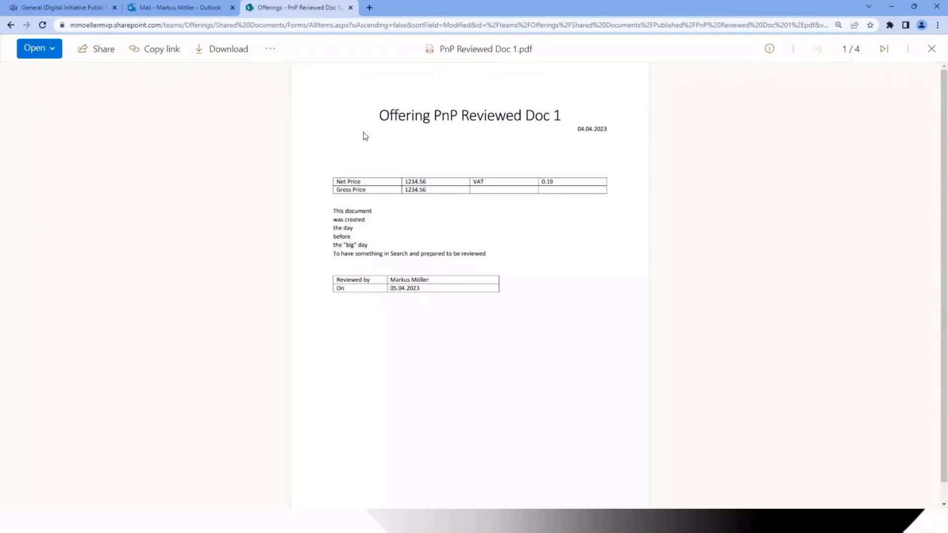
pyautogui.moveTo(380, 108)
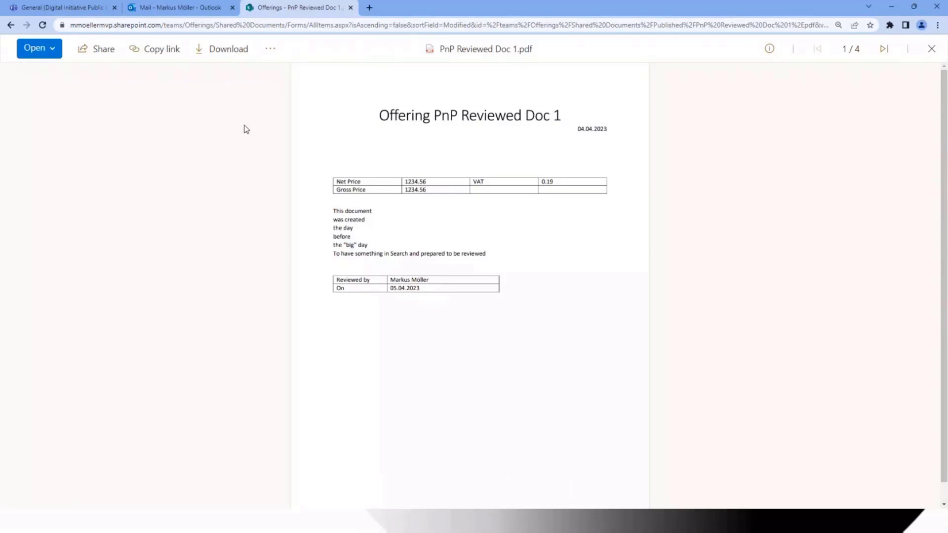
pyautogui.moveTo(227, 138)
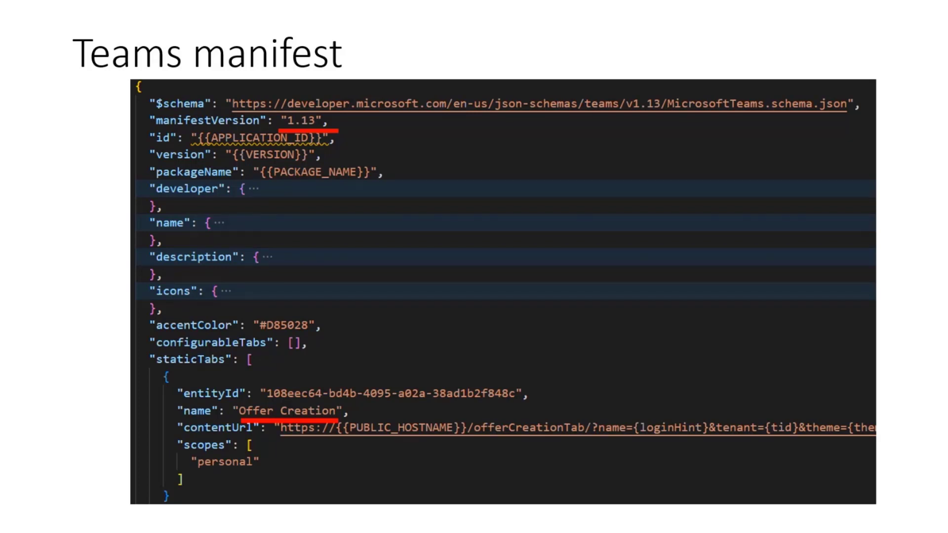
# Step: Advance to the Teams manifest II slide with the Offer Review and Offer Publish commands
pyautogui.press('right')
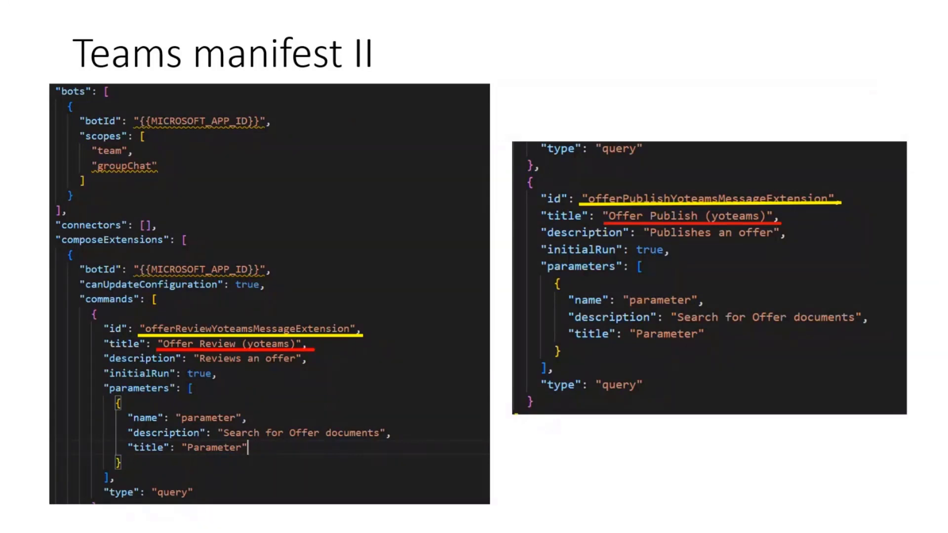